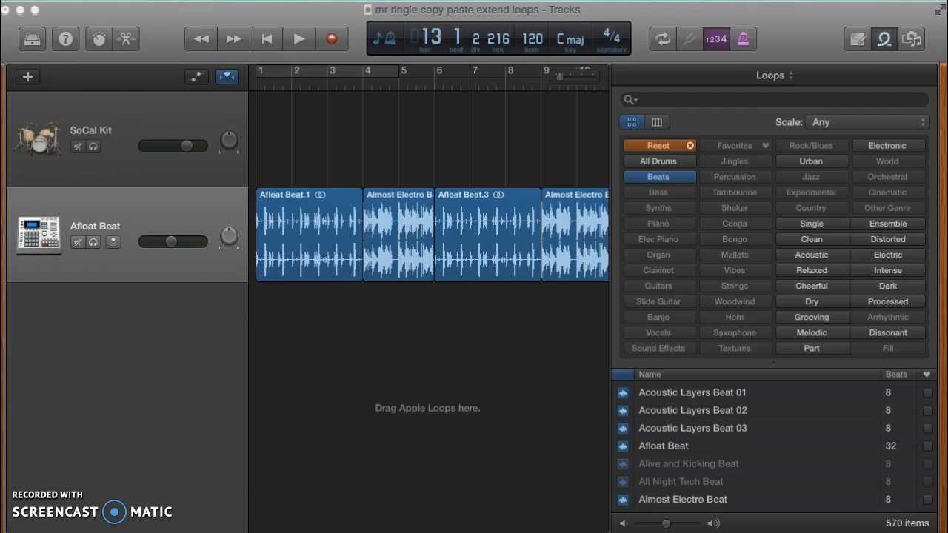
mouse_move(360, 88)
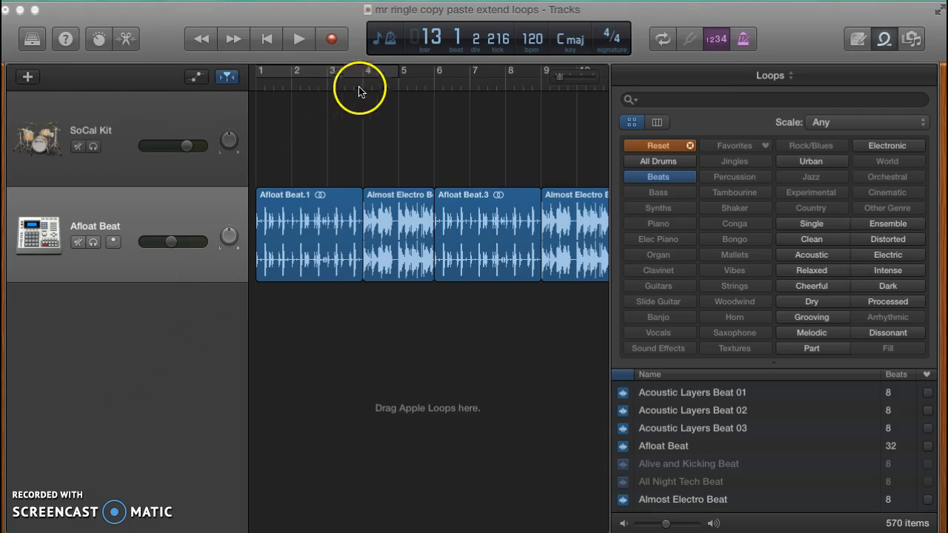
mouse_move(495, 20)
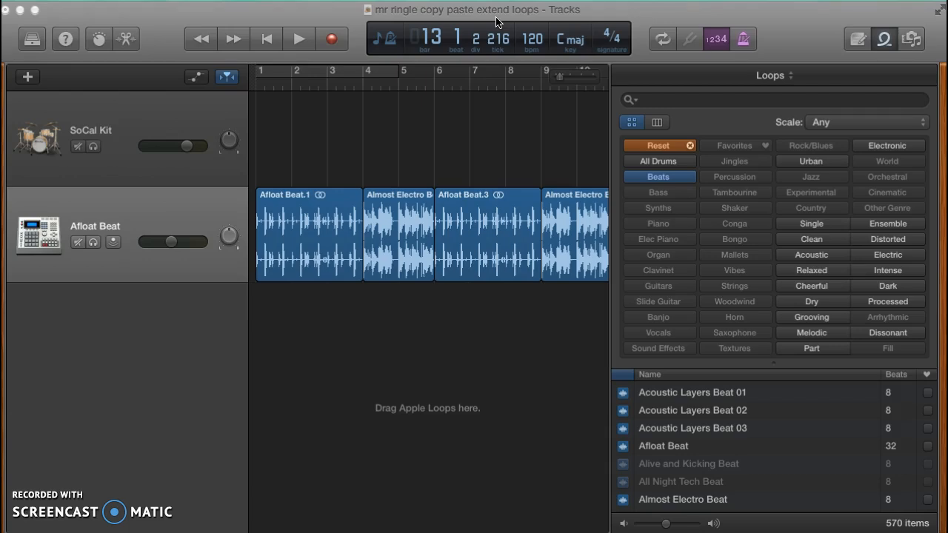
mouse_move(295, 74)
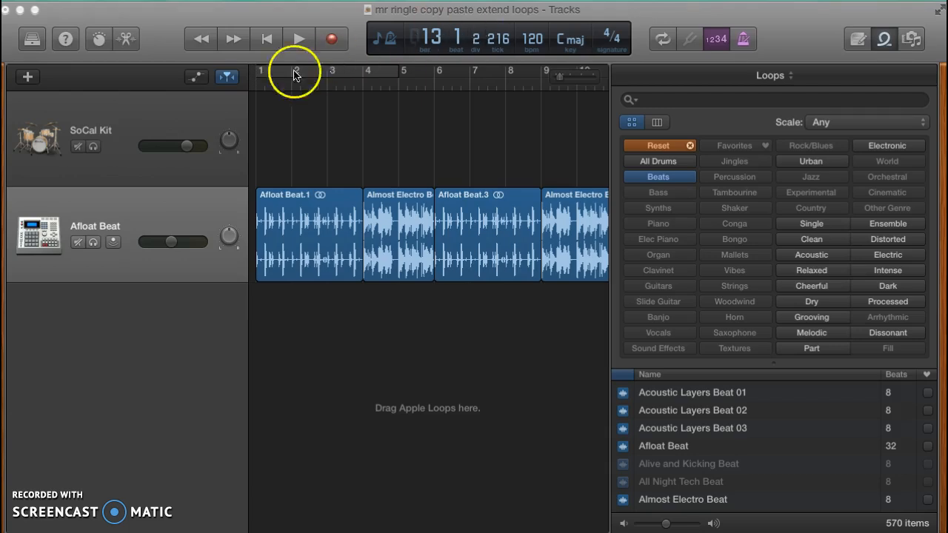
mouse_move(104, 35)
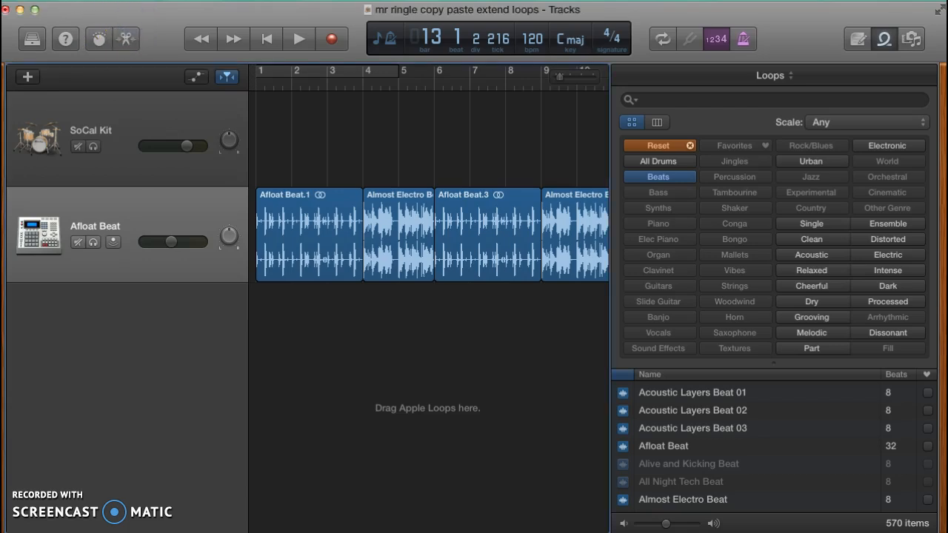
Start a new empty GarageBand project from the File menu.
click(134, 6)
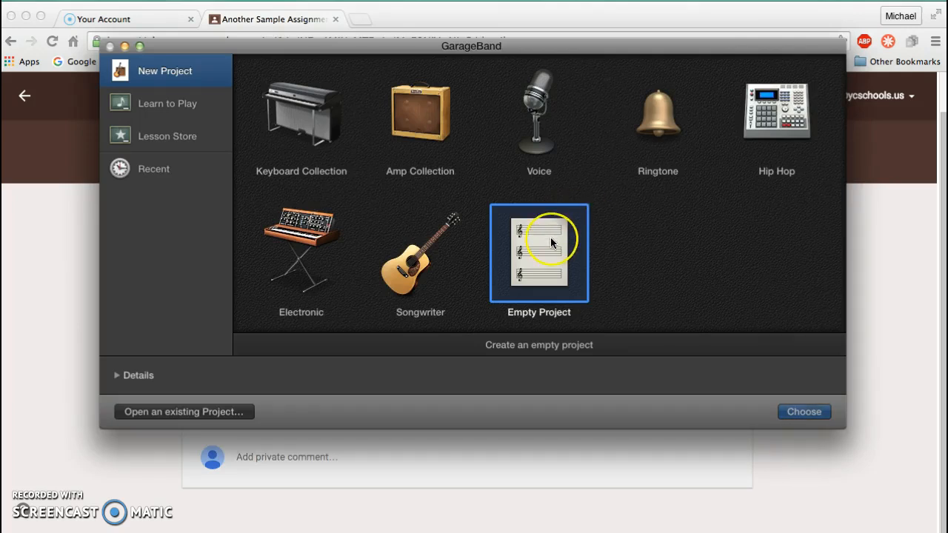
mouse_move(681, 175)
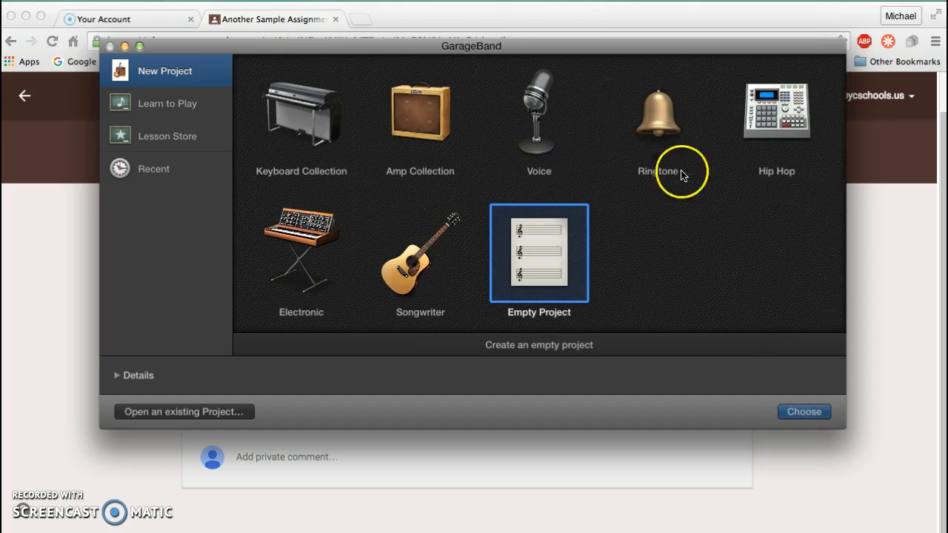
mouse_move(488, 258)
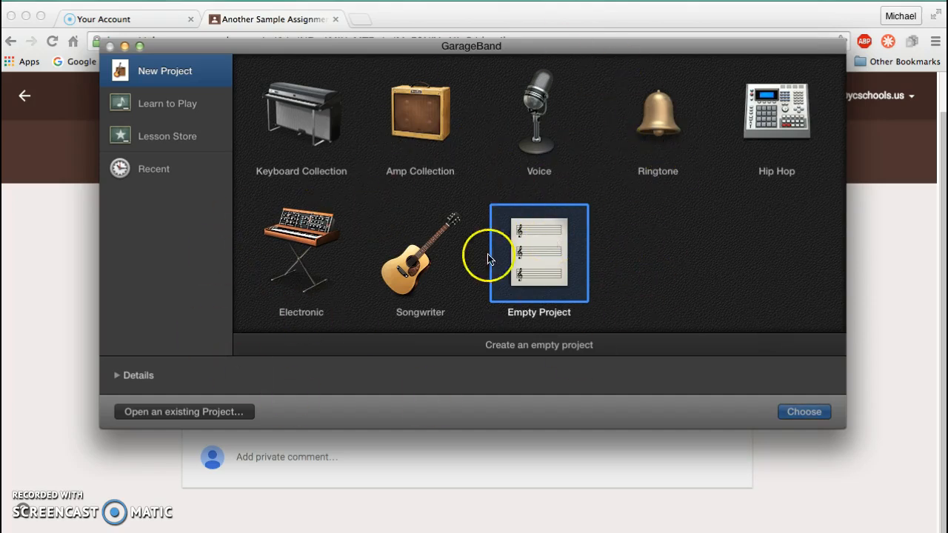
mouse_move(459, 285)
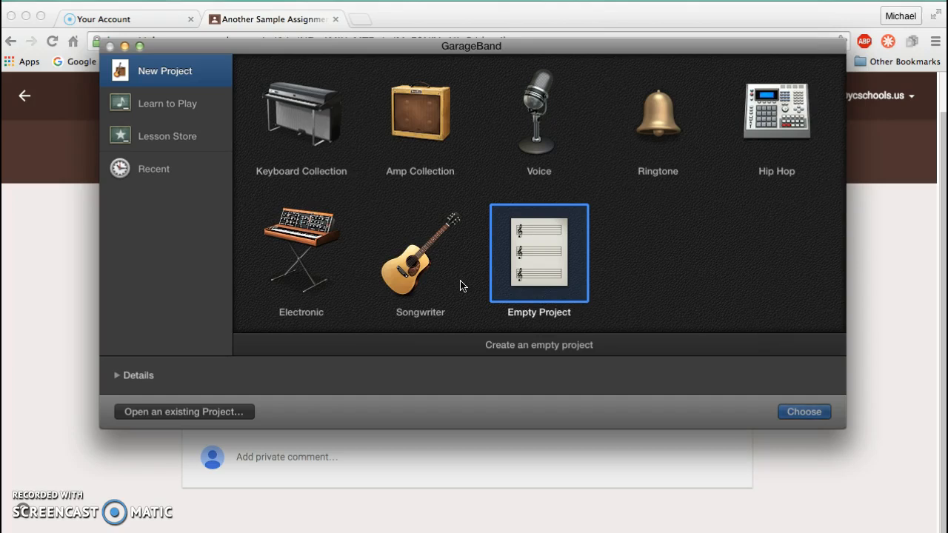
mouse_move(669, 255)
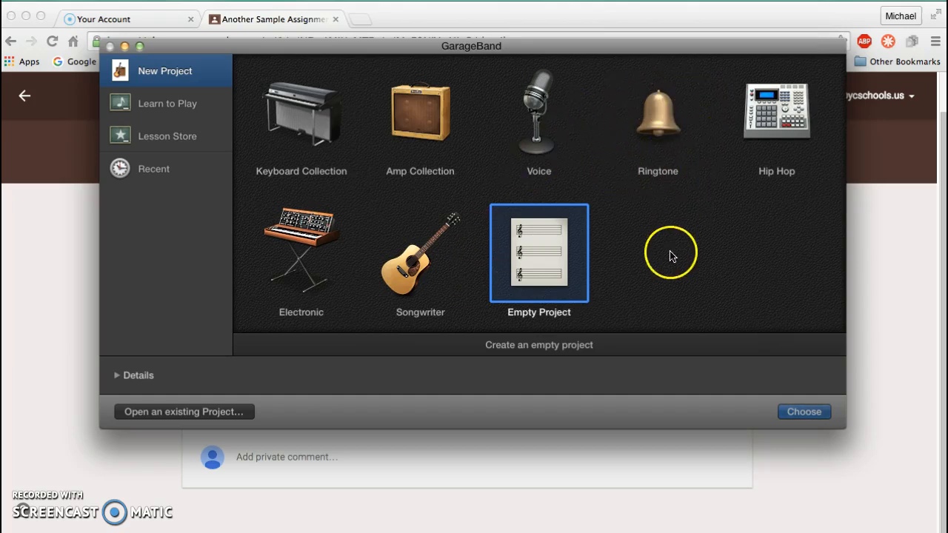
mouse_move(664, 296)
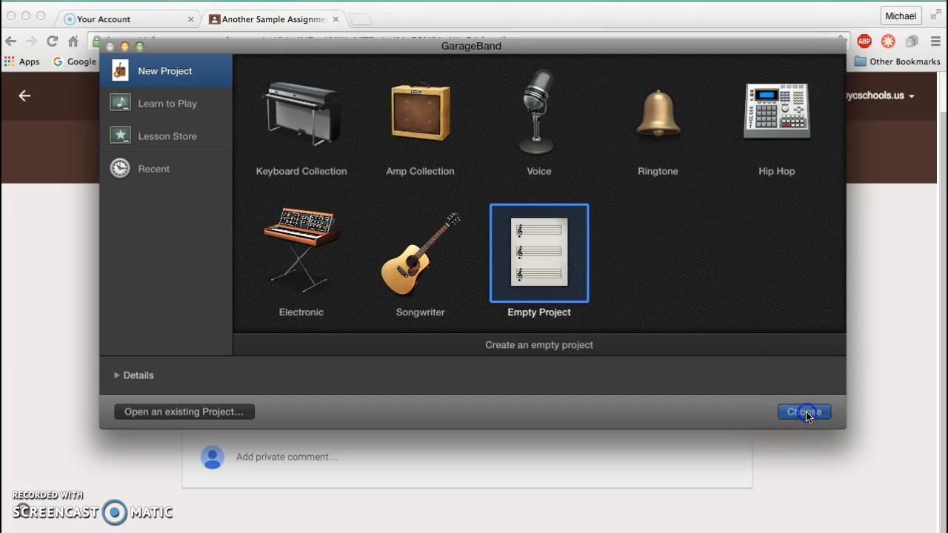
Create the project with a Classic Electric Piano software-instrument track and dismiss Musical Typing.
click(804, 412)
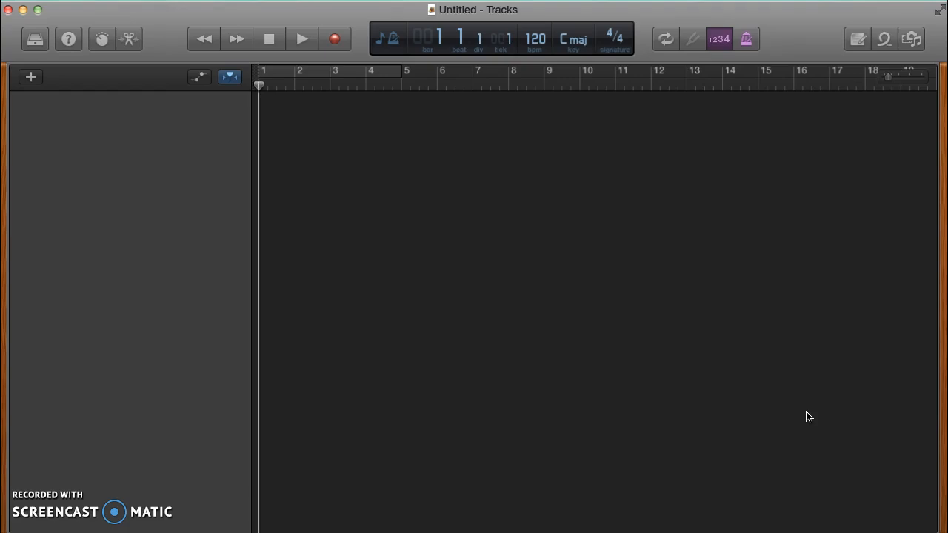
click(30, 77)
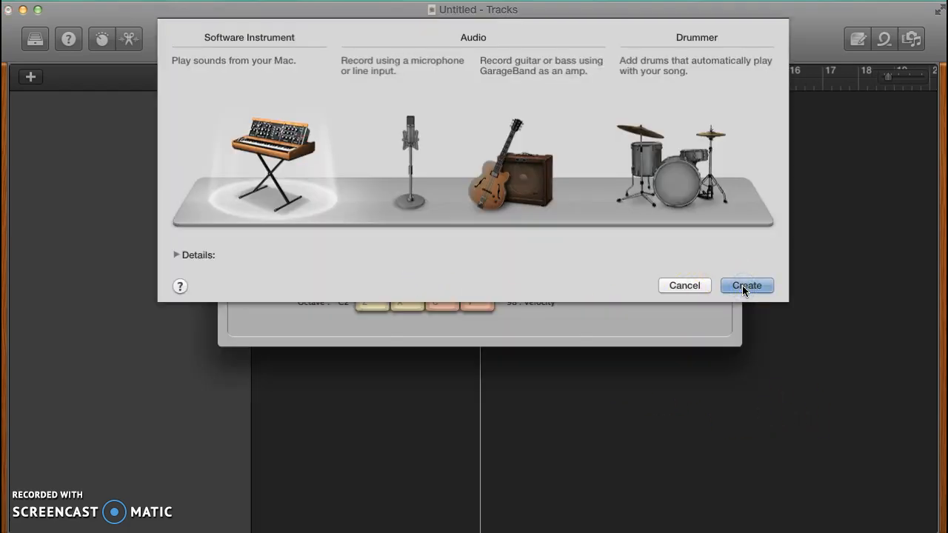
click(746, 284)
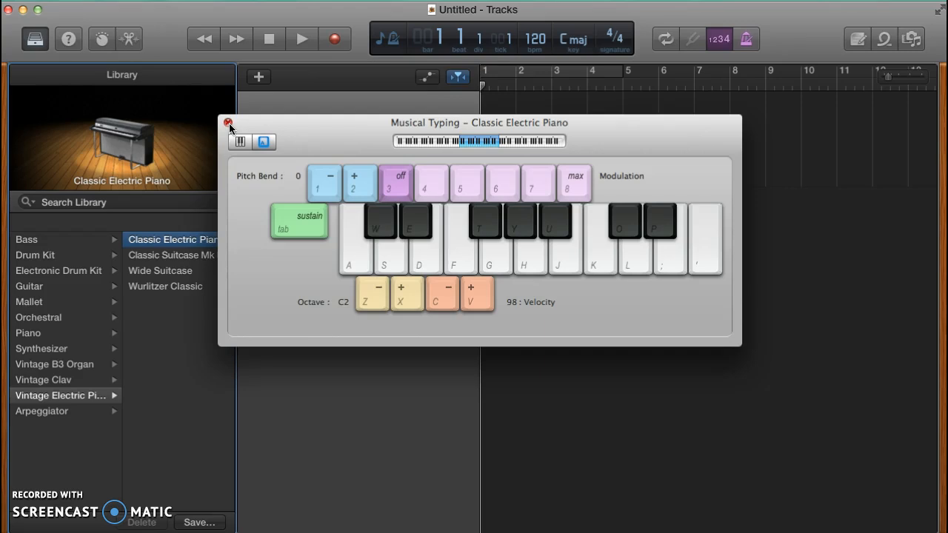
click(228, 122)
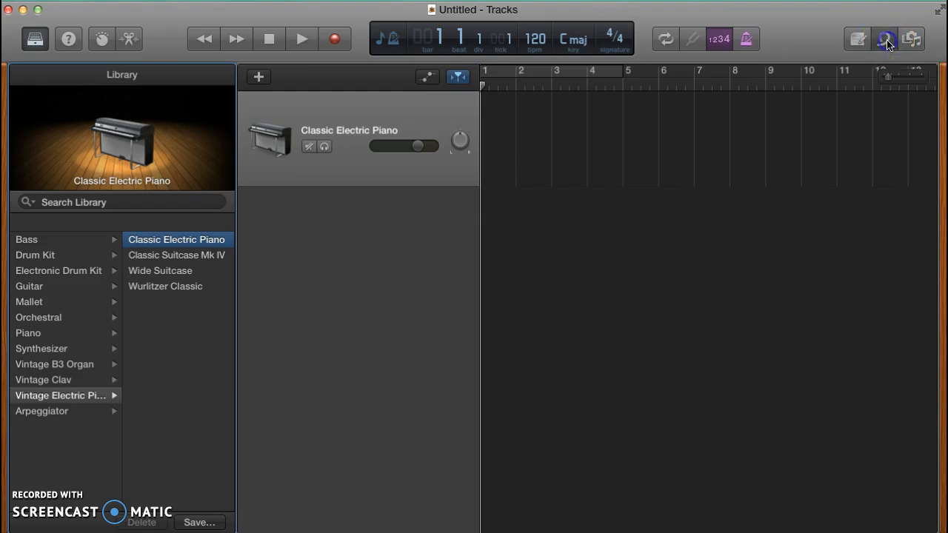
Filter the Apple Loops library to Beats and audition the Afloat Beat loop.
click(884, 39)
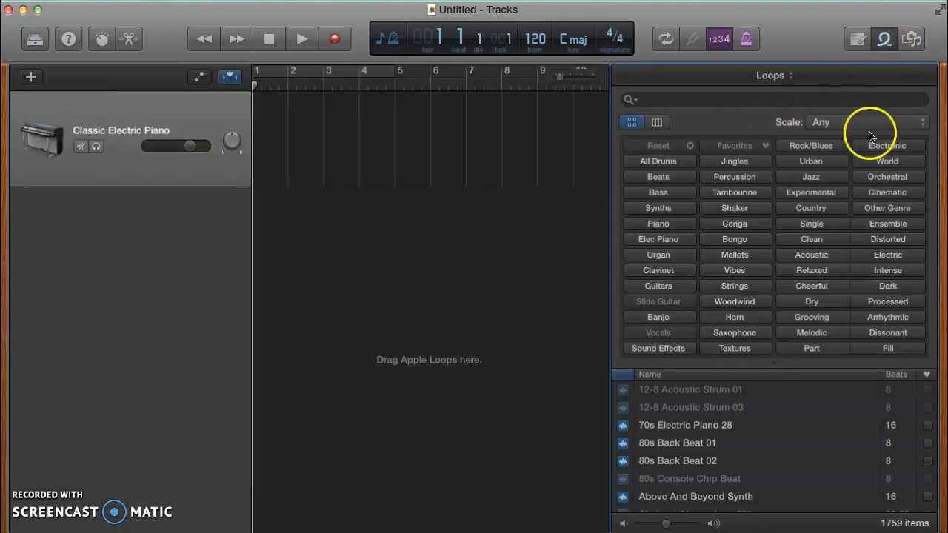
mouse_move(696, 234)
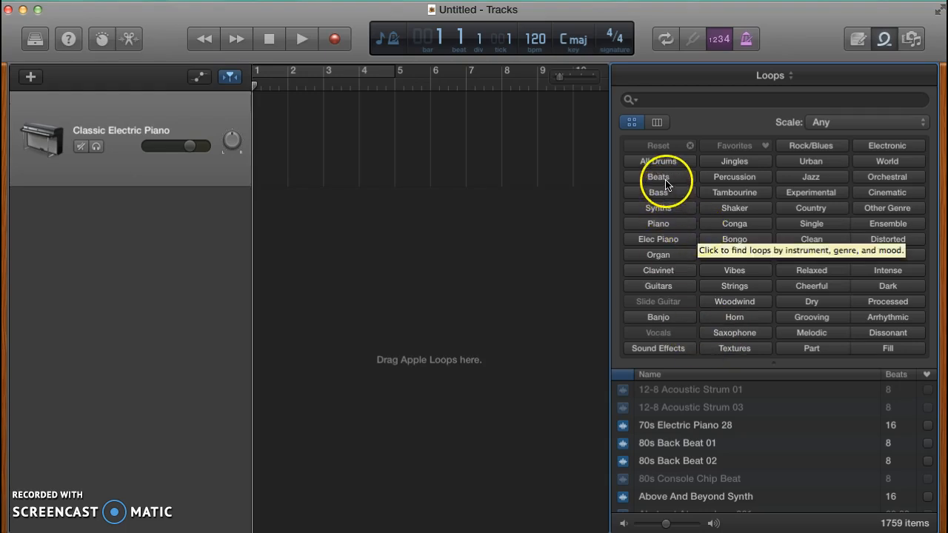
click(657, 176)
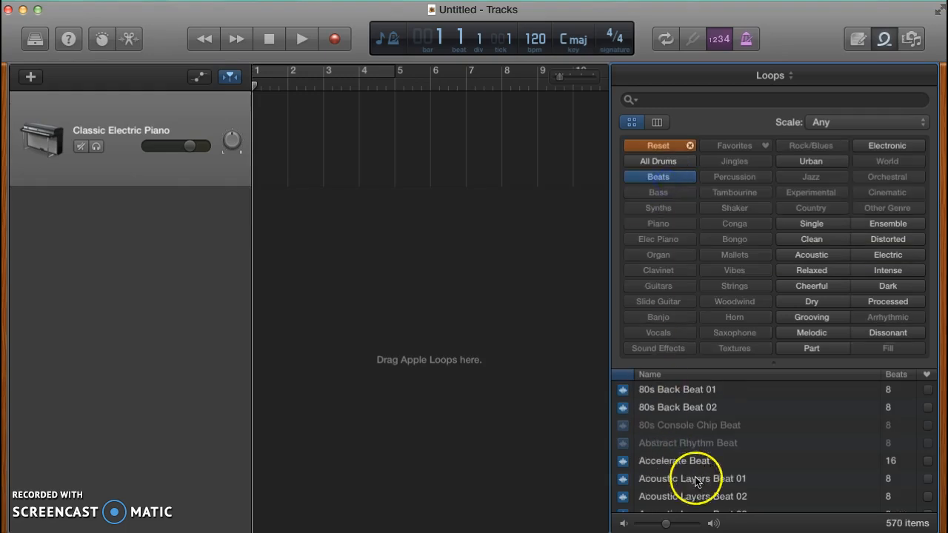
mouse_move(644, 467)
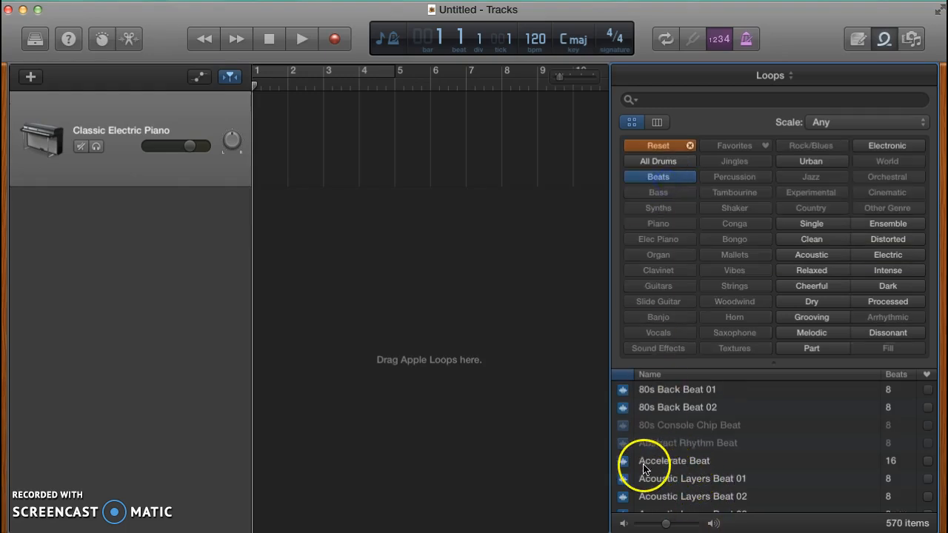
click(672, 460)
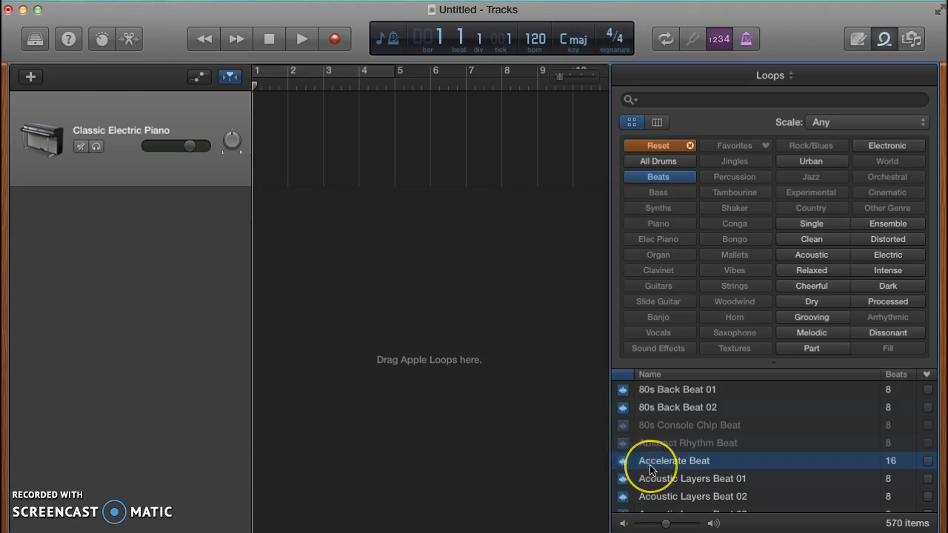
scroll(down, 3)
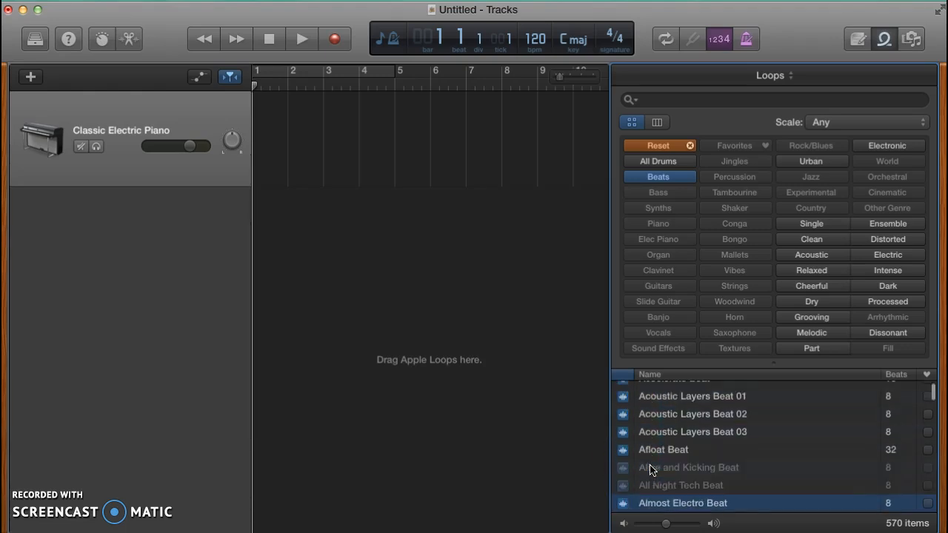
click(663, 450)
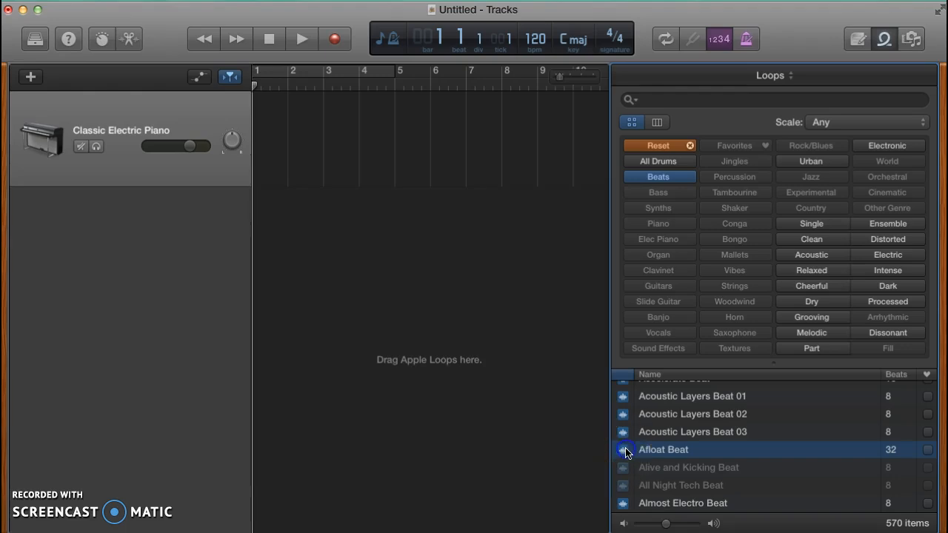
click(622, 450)
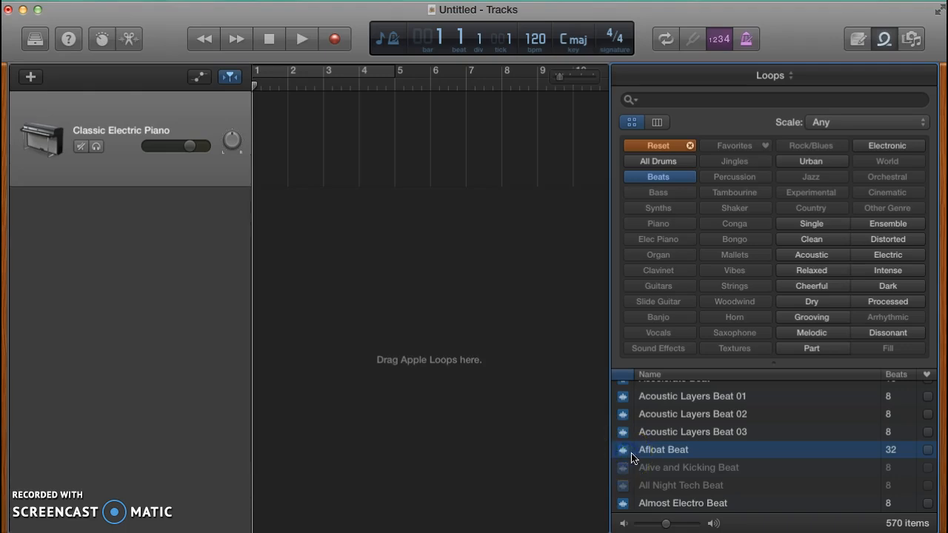
Drop Afloat Beat onto a new track starting at bar 1.
drag(663, 450, 280, 160)
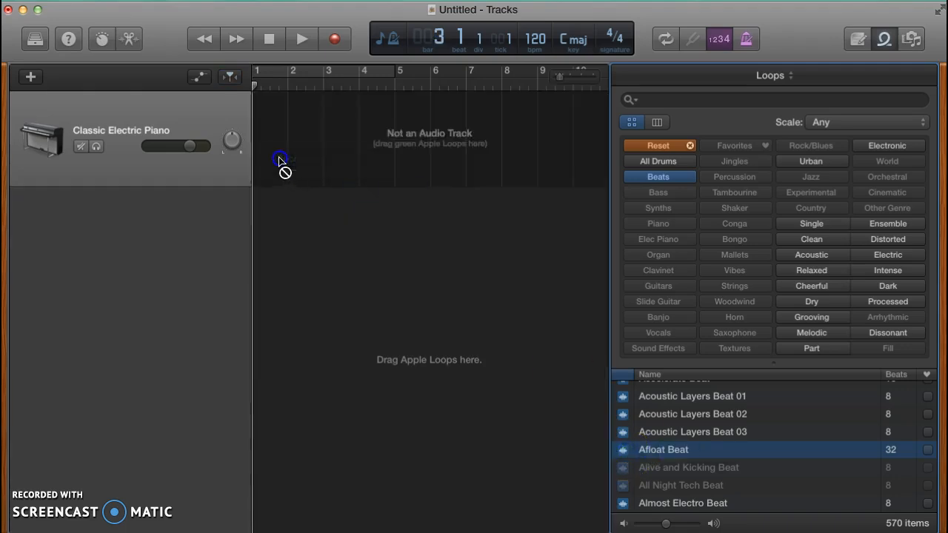
drag(663, 450, 263, 208)
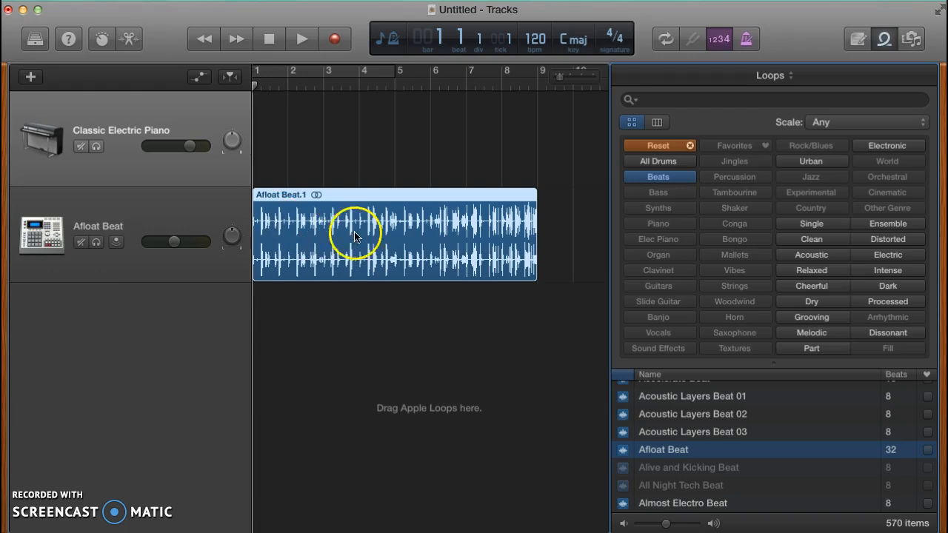
mouse_move(536, 234)
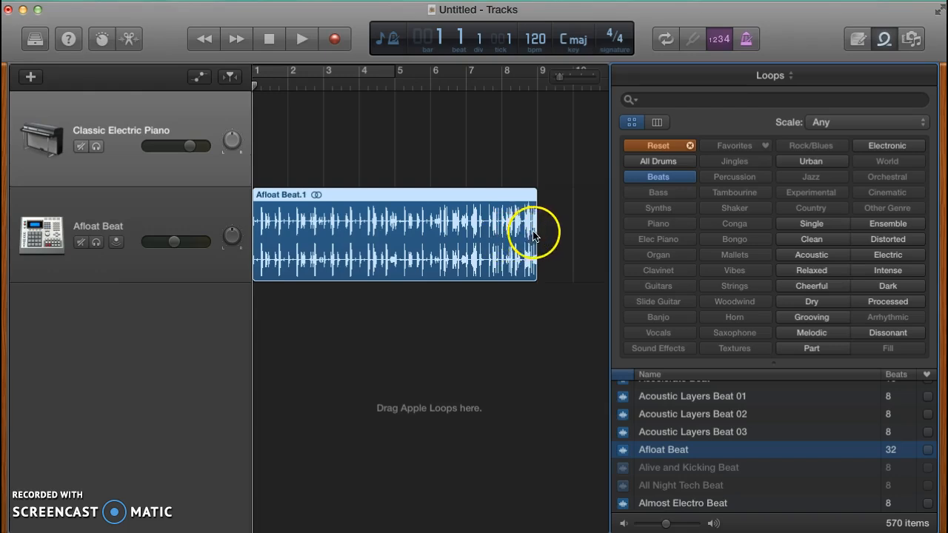
mouse_move(526, 206)
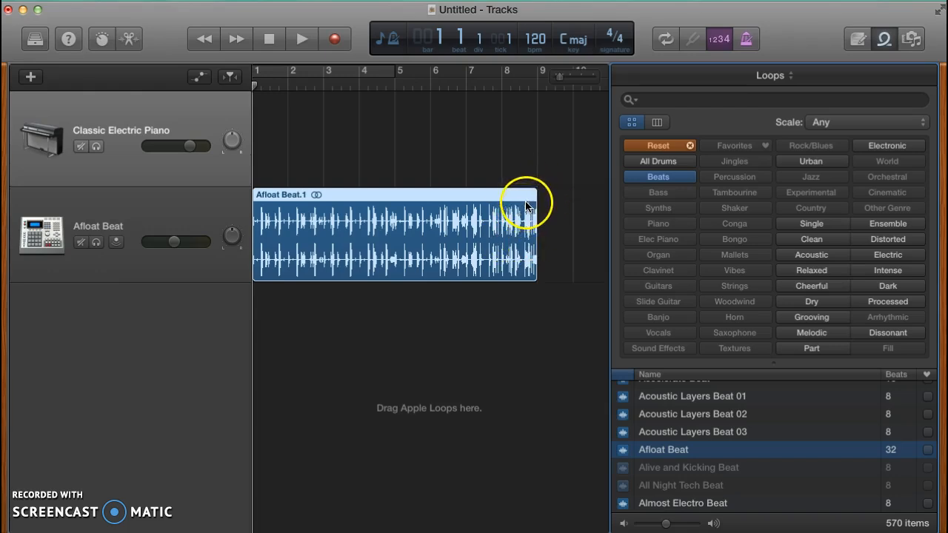
mouse_move(545, 219)
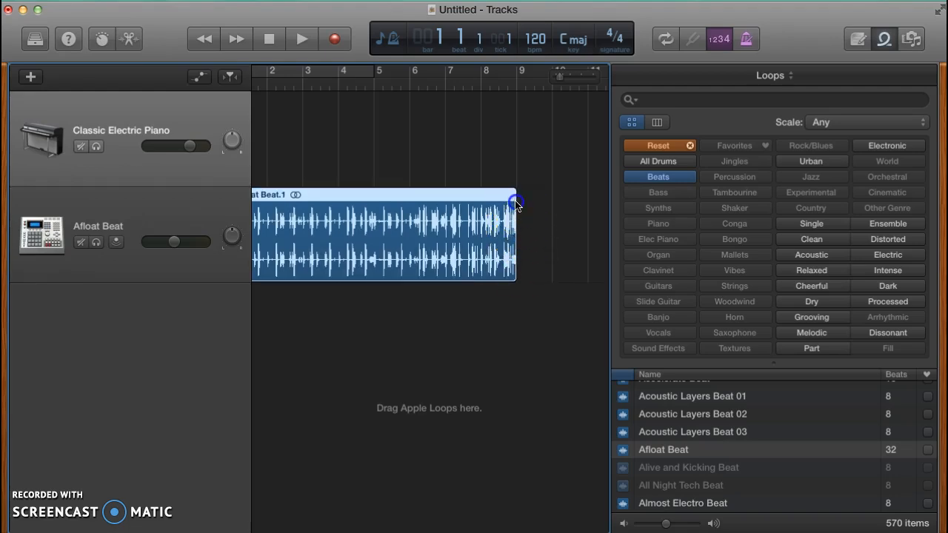
Loop the Afloat Beat region past its end, then return it to its original eight bars.
drag(517, 205, 541, 215)
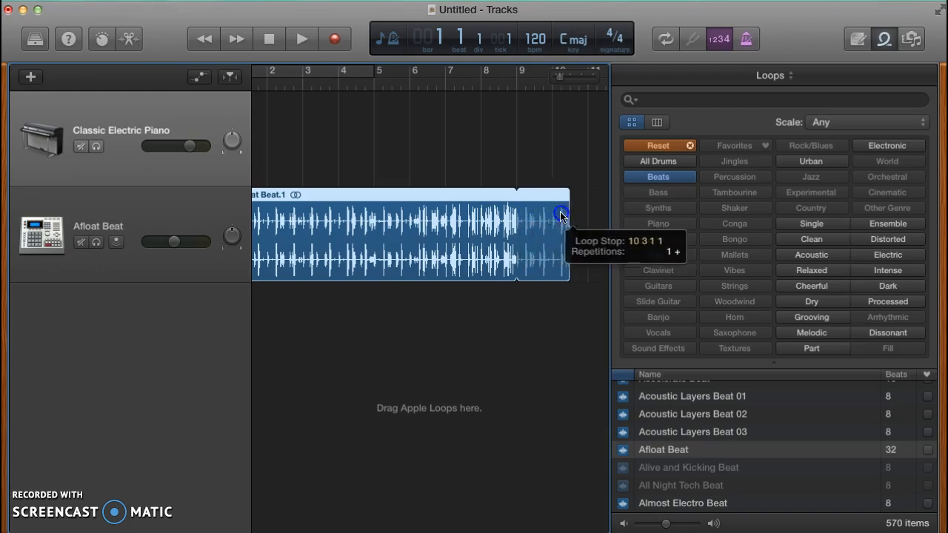
drag(560, 215, 503, 214)
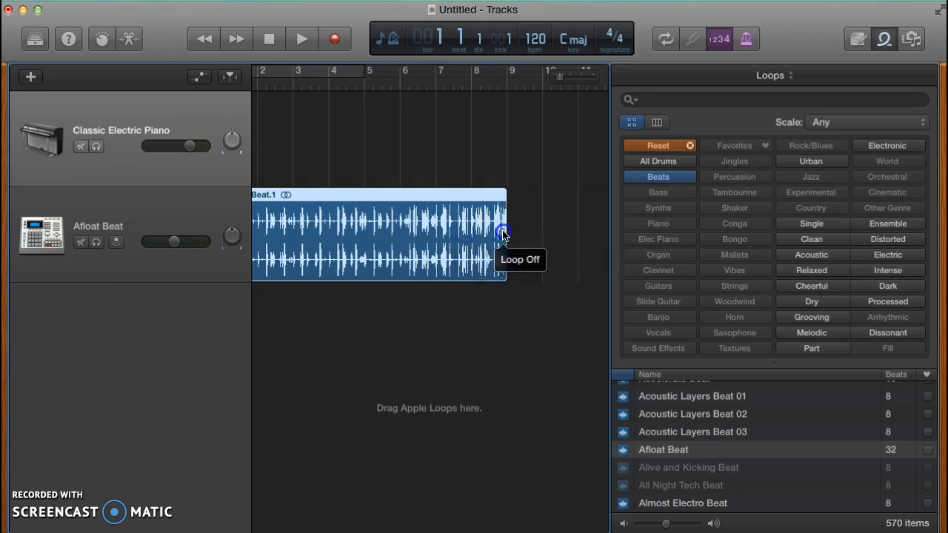
mouse_move(506, 237)
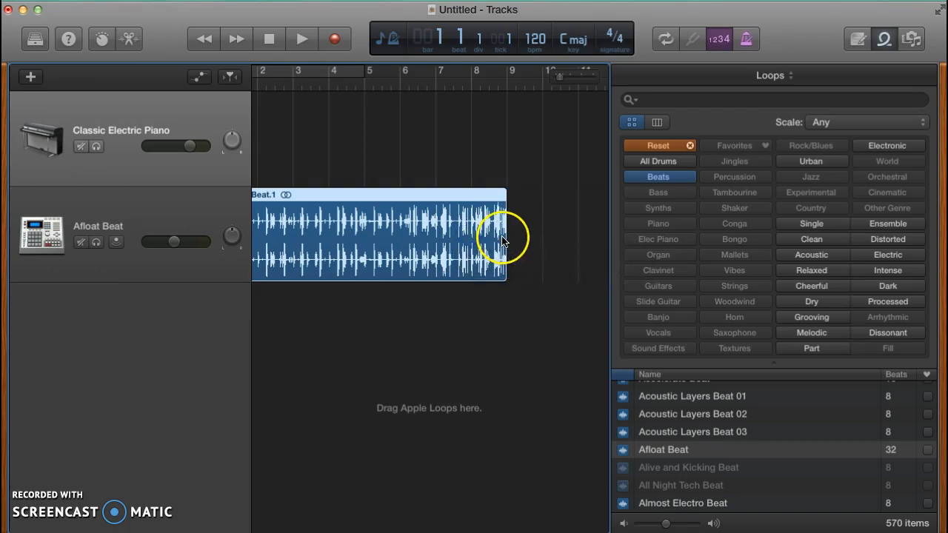
Trim the Afloat Beat region's right edge until it lasts four bars.
drag(507, 237, 479, 237)
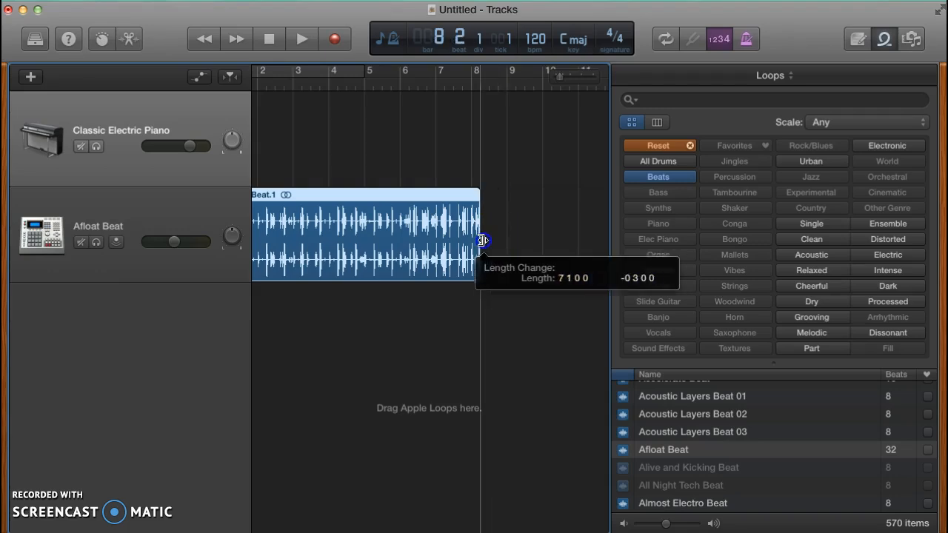
drag(480, 240, 505, 243)
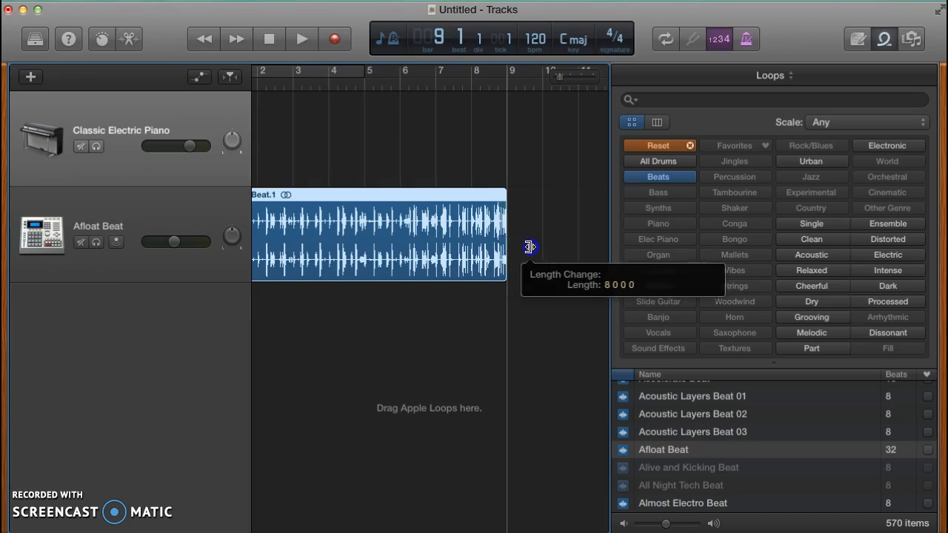
drag(530, 246, 464, 245)
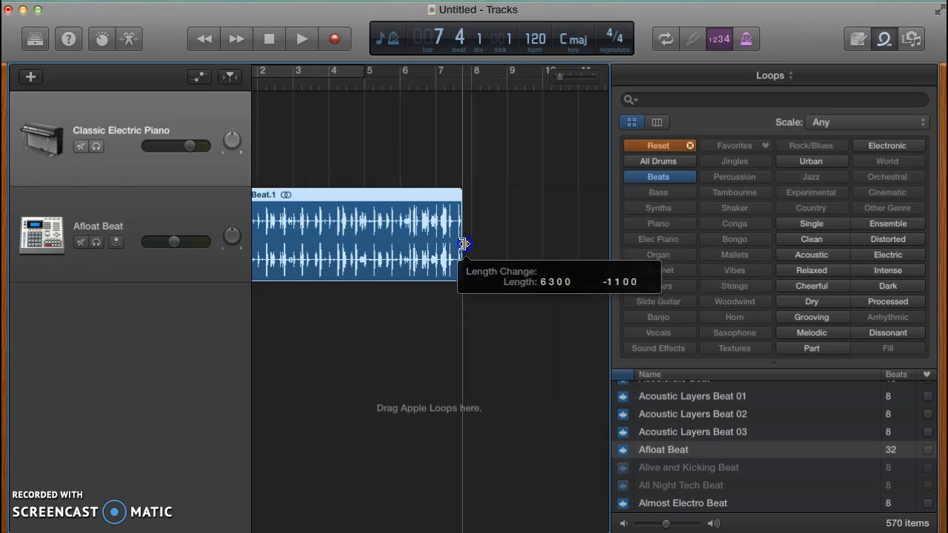
drag(465, 244, 371, 246)
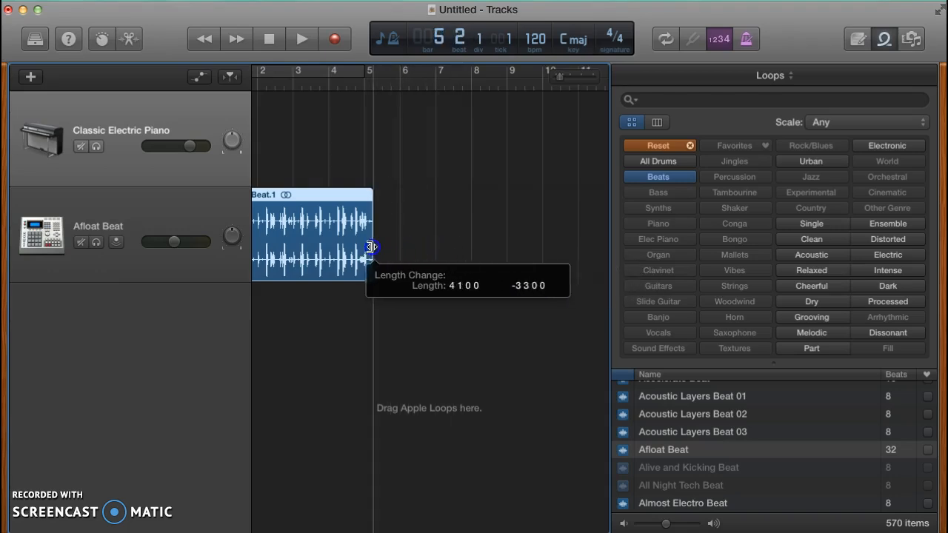
drag(370, 246, 266, 251)
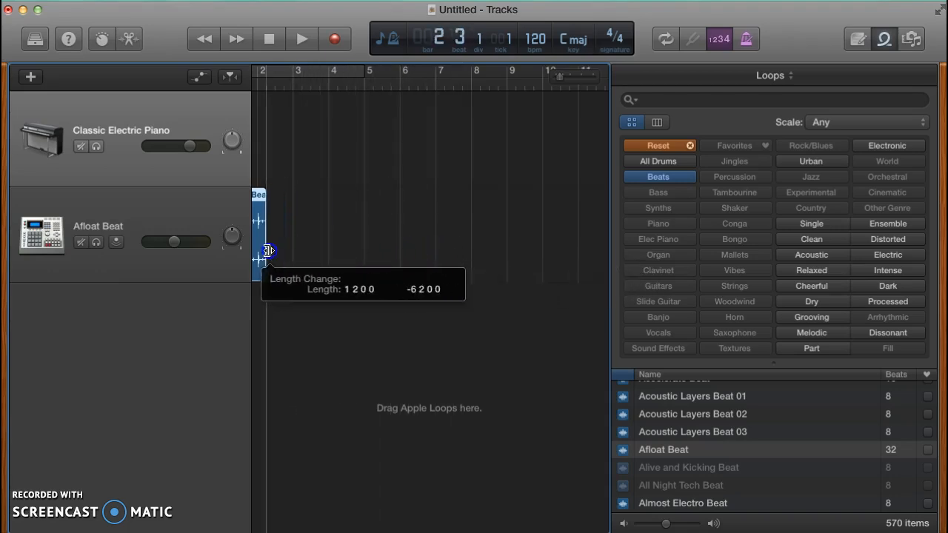
drag(267, 245, 318, 245)
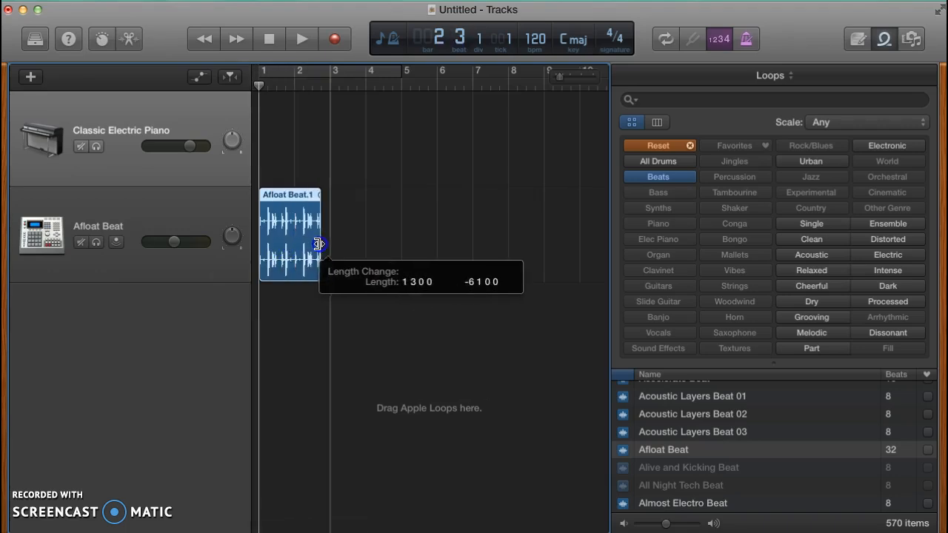
drag(318, 244, 400, 244)
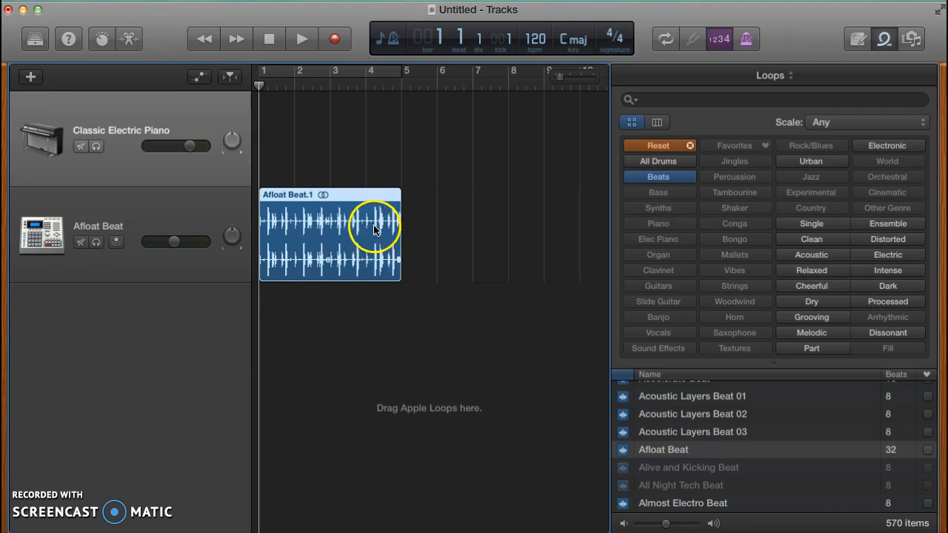
mouse_move(495, 299)
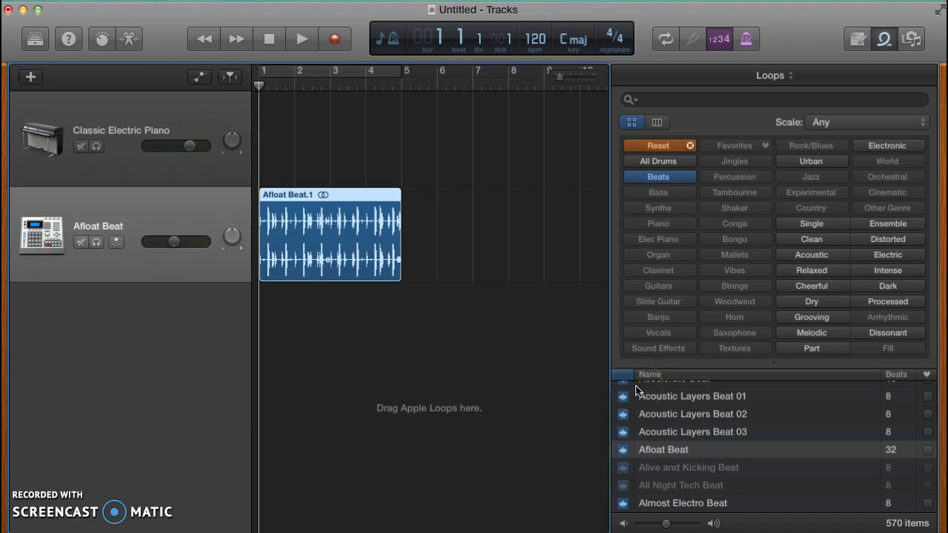
Scroll the beat loops down from Afloat Beat to find Bad Signal Beat 01.
click(664, 450)
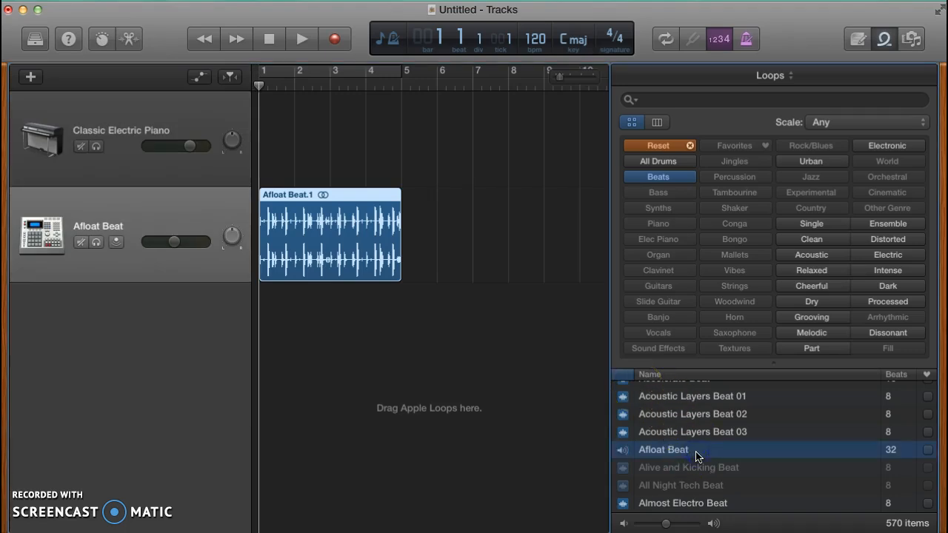
scroll(down, 3)
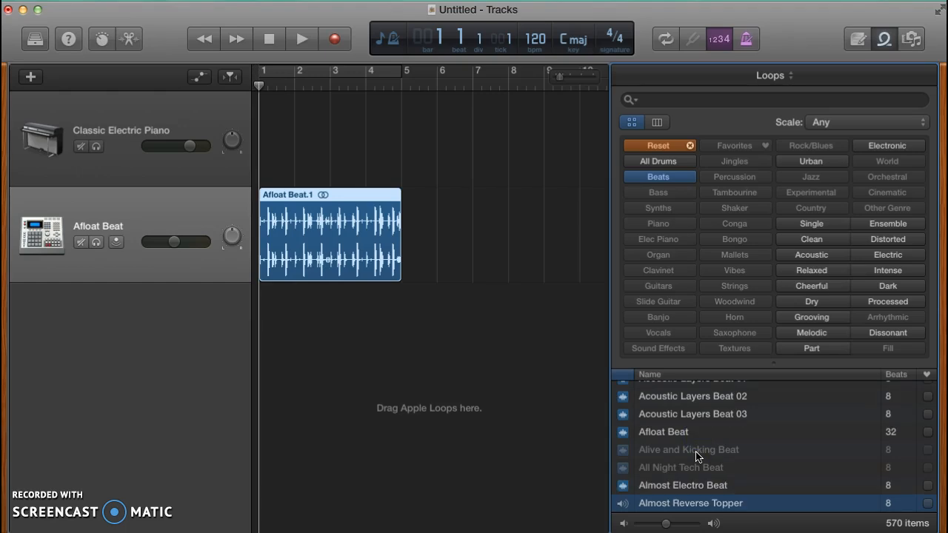
scroll(down, 3)
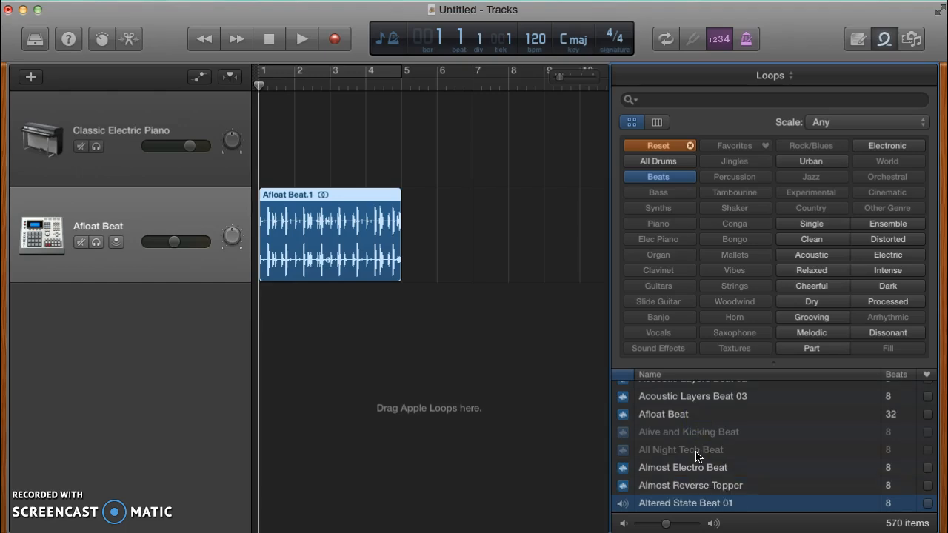
scroll(down, 3)
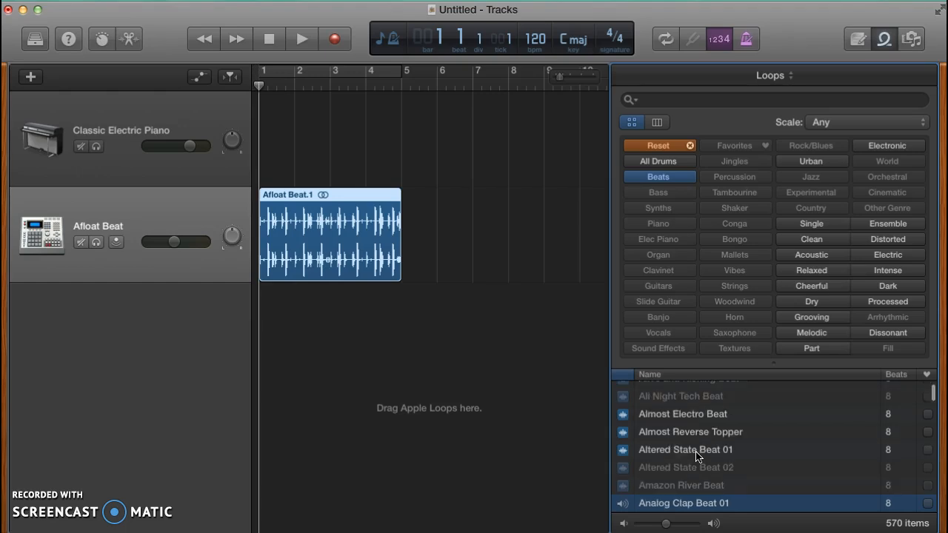
scroll(down, 3)
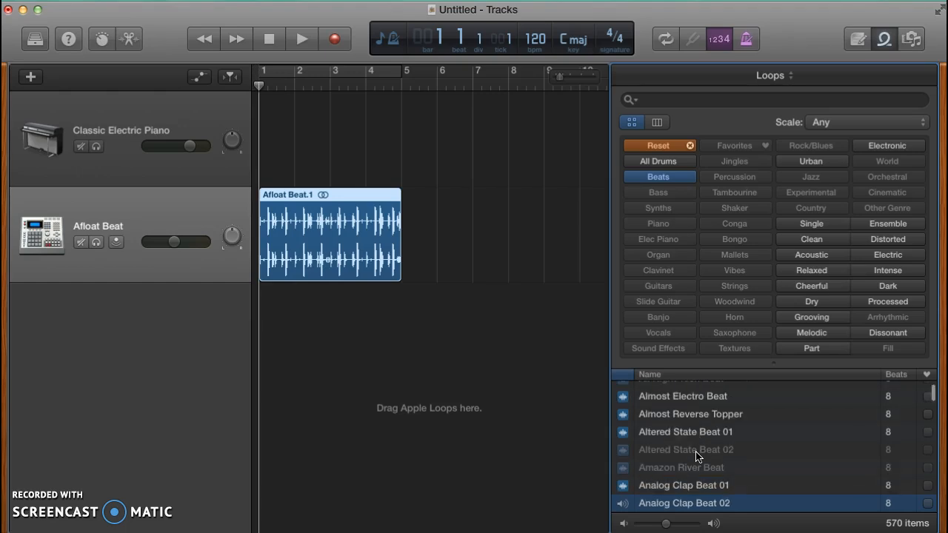
scroll(down, 3)
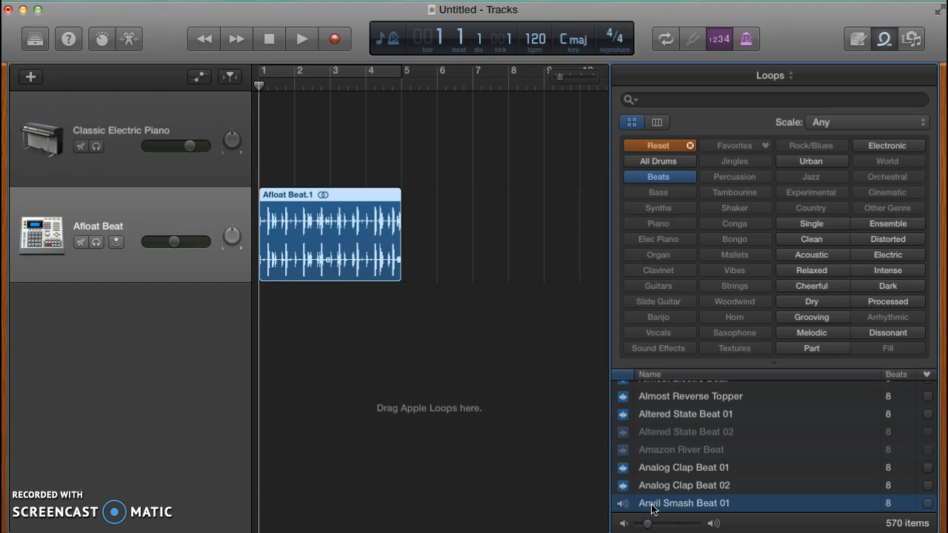
scroll(down, 3)
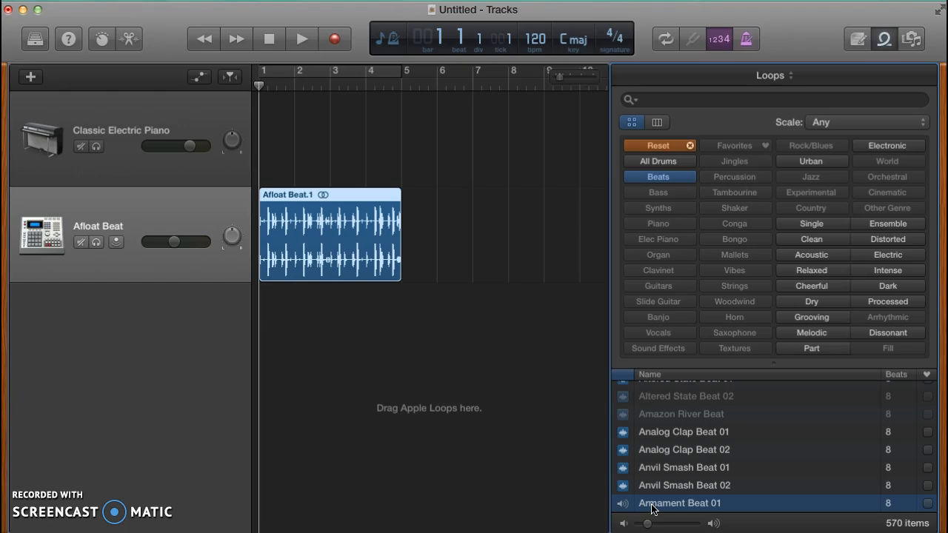
scroll(down, 3)
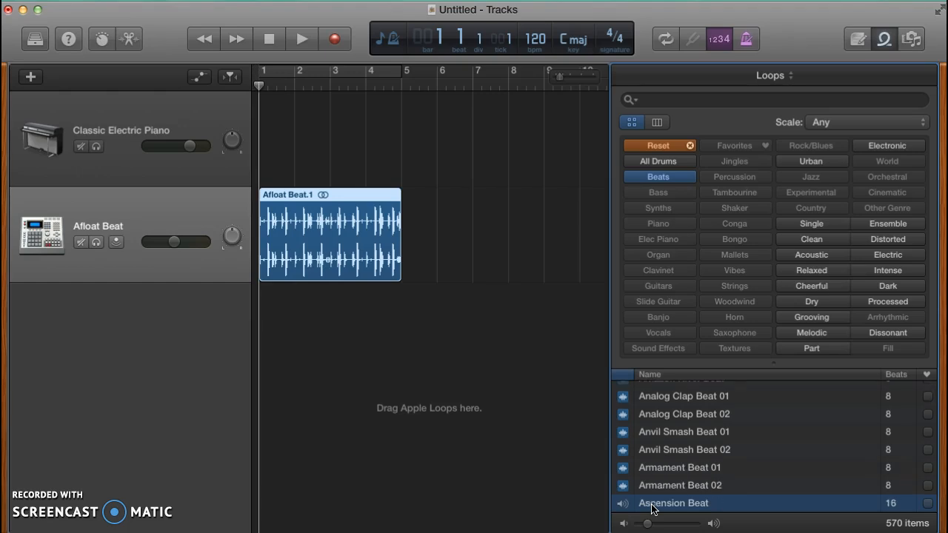
scroll(down, 3)
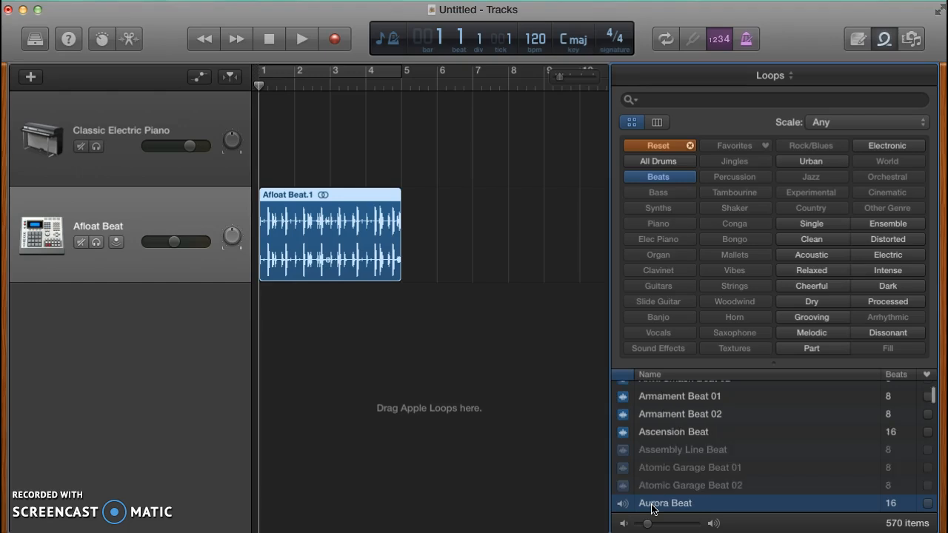
scroll(down, 3)
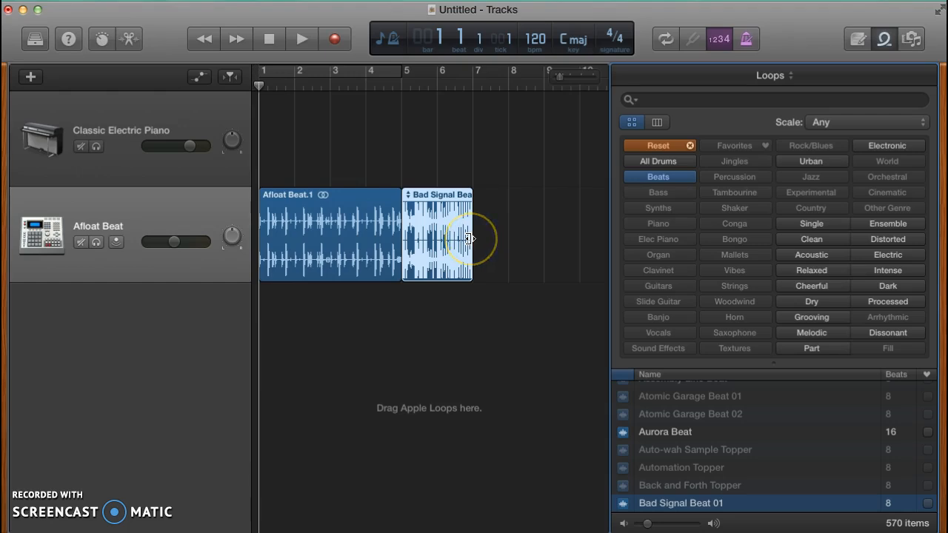
Loop the Bad Signal Beat 01 region so it repeats up to bar 9.
drag(470, 239, 502, 239)
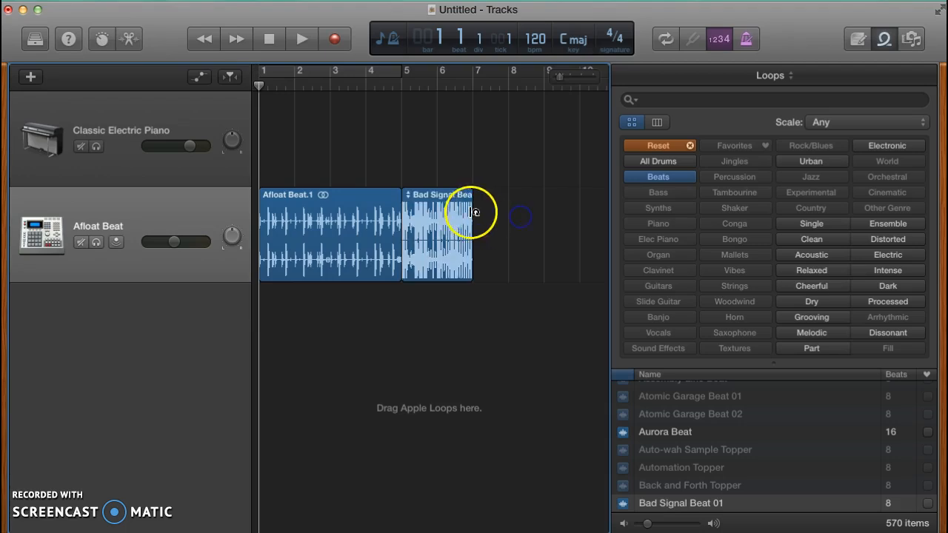
mouse_move(474, 217)
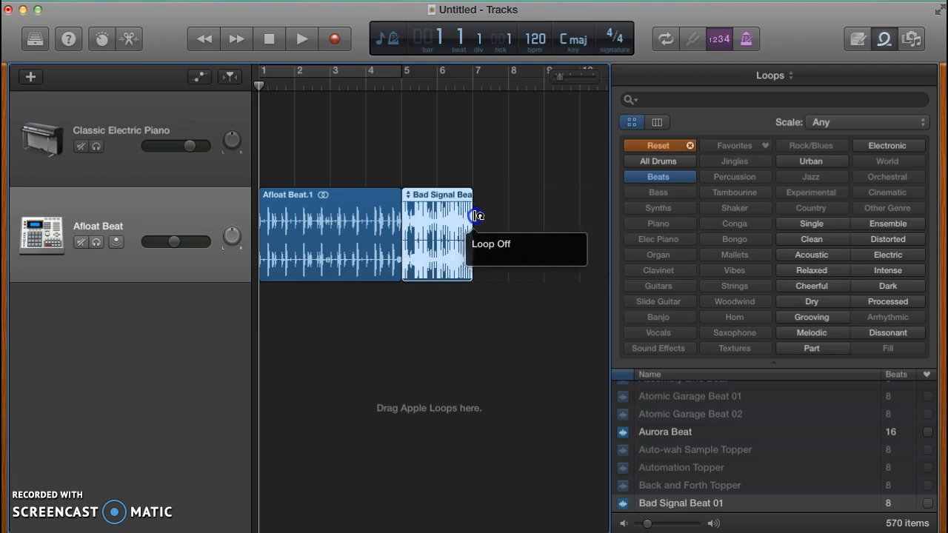
drag(471, 215, 480, 215)
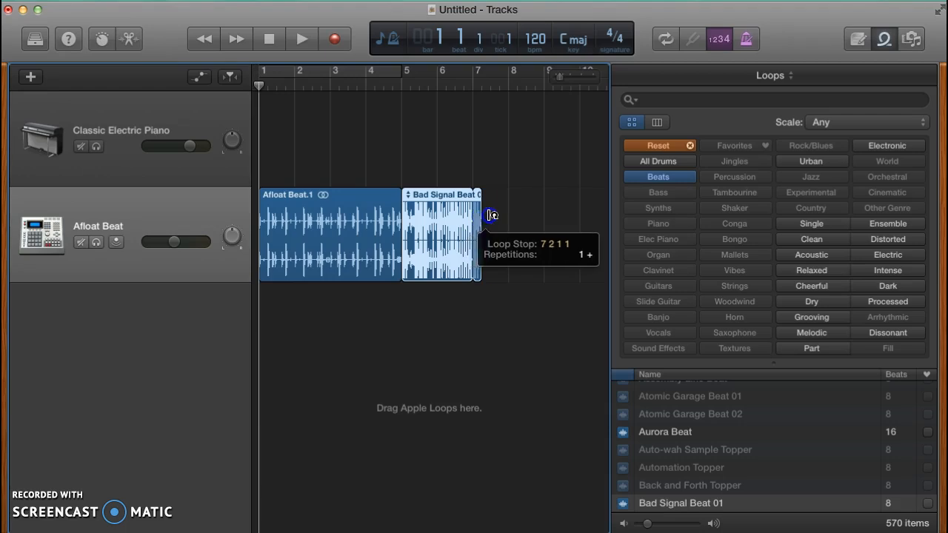
drag(480, 218, 542, 218)
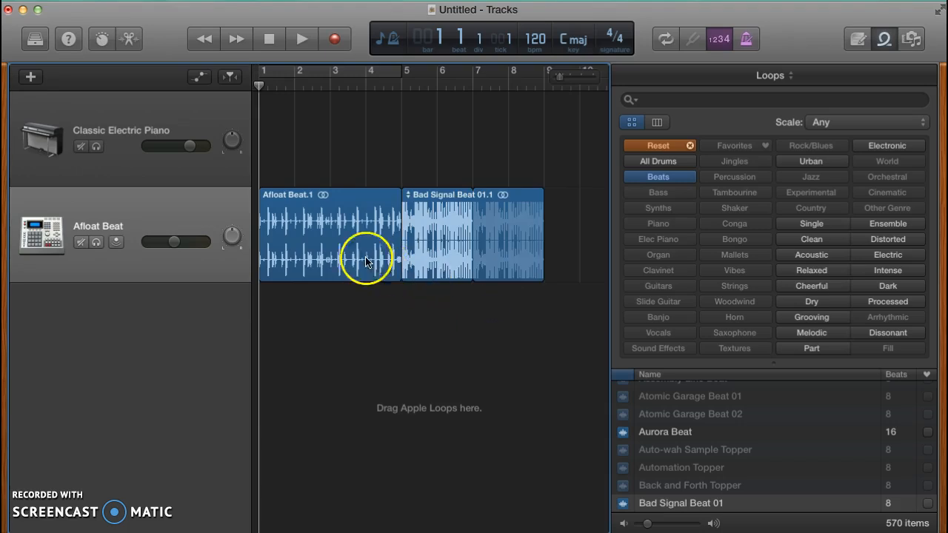
mouse_move(343, 225)
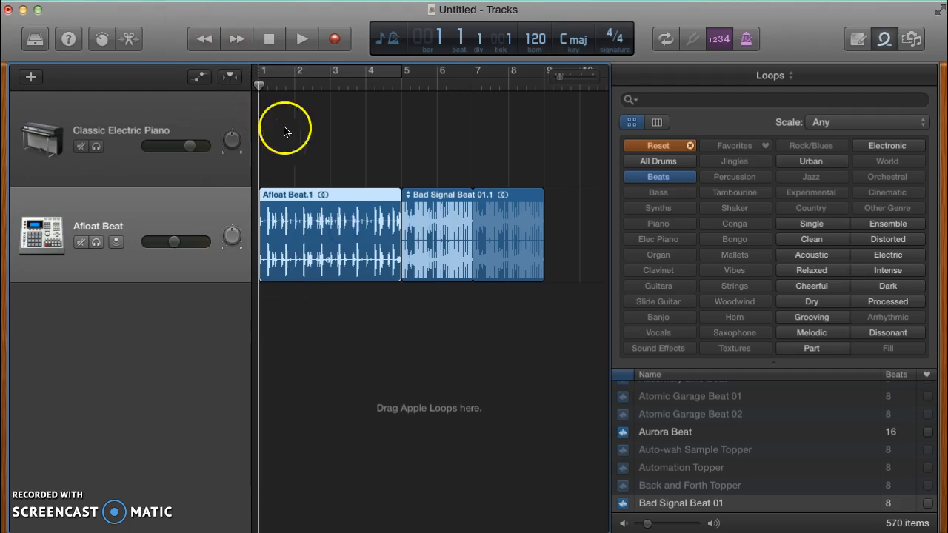
mouse_move(726, 466)
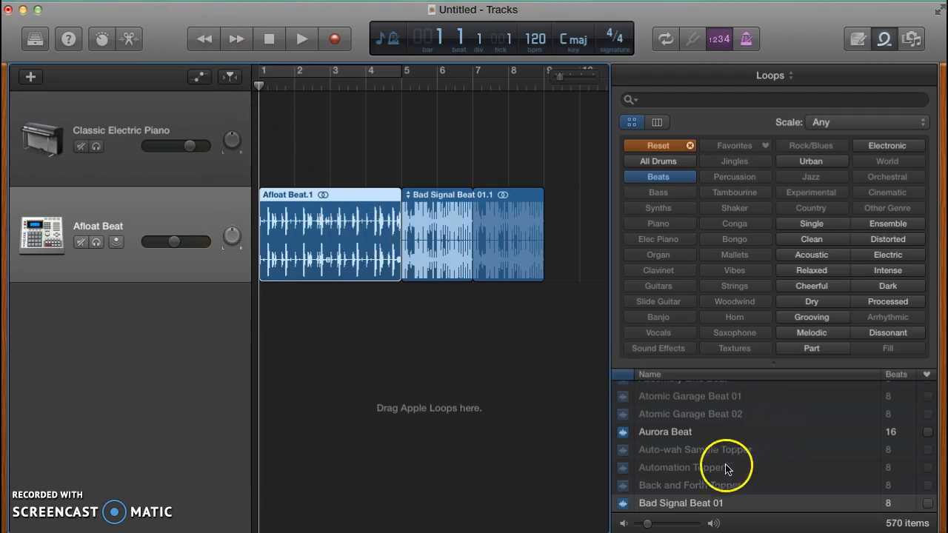
Place the playhead at bar 9, the end of the Bad Signal Beat region.
scroll(up, 3)
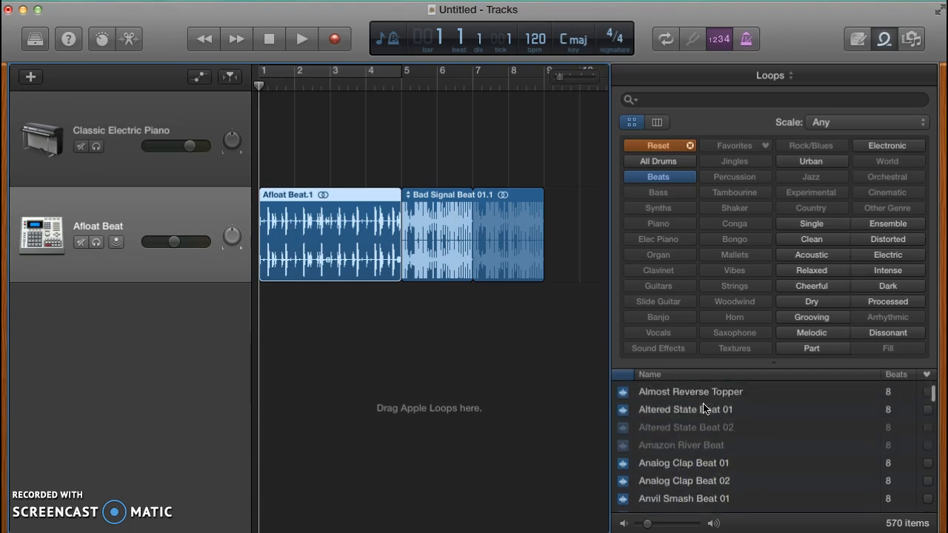
scroll(up, 3)
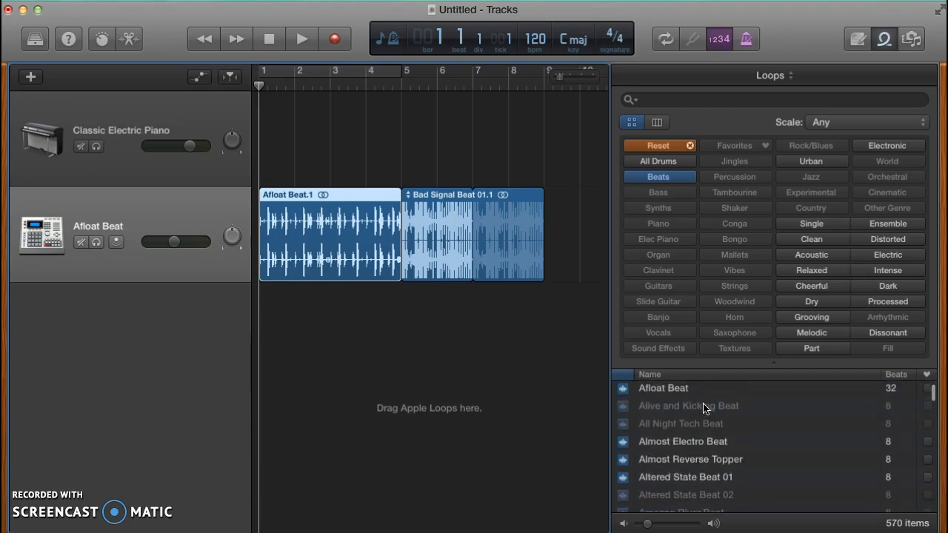
scroll(down, 3)
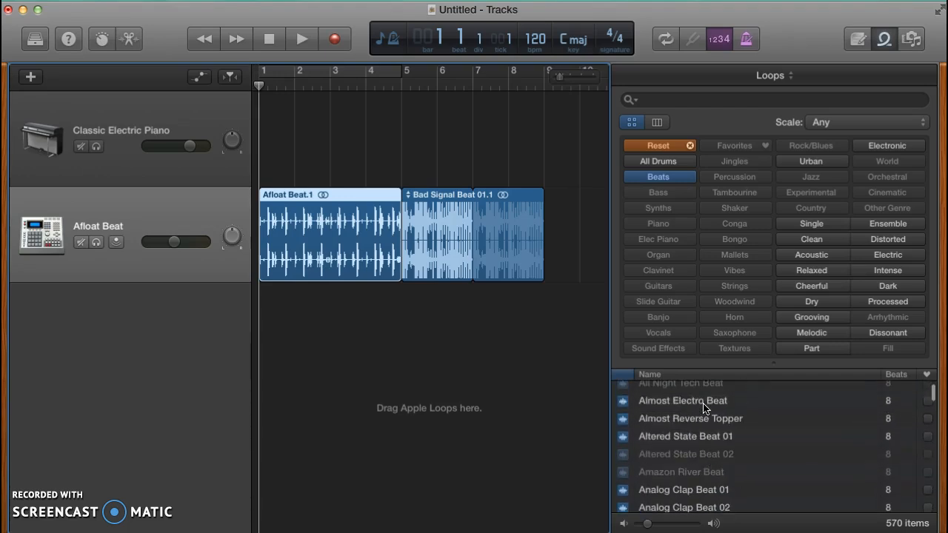
mouse_move(319, 195)
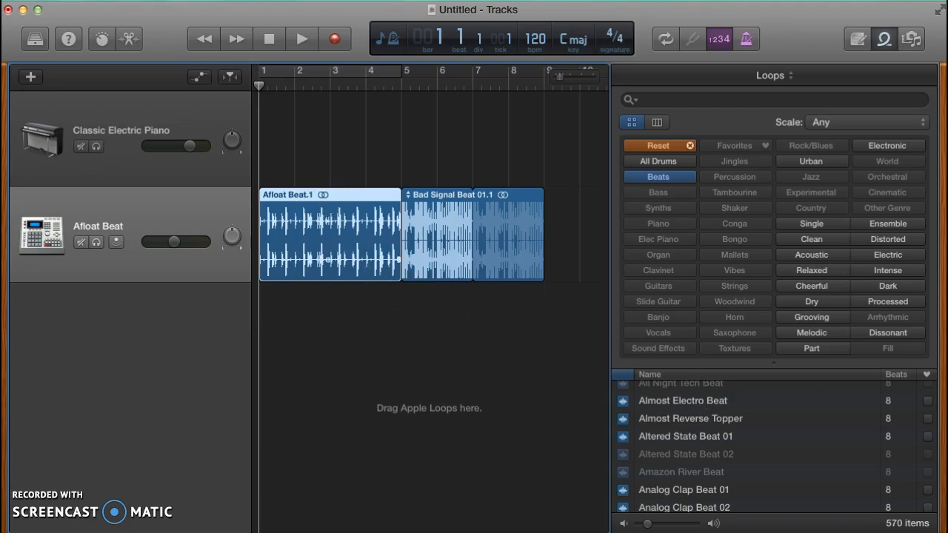
right_click(329, 234)
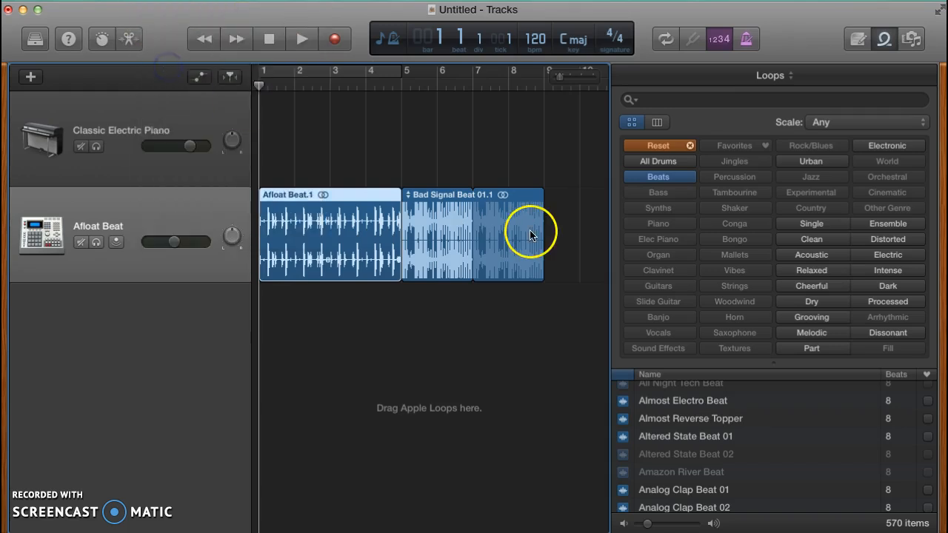
mouse_move(289, 103)
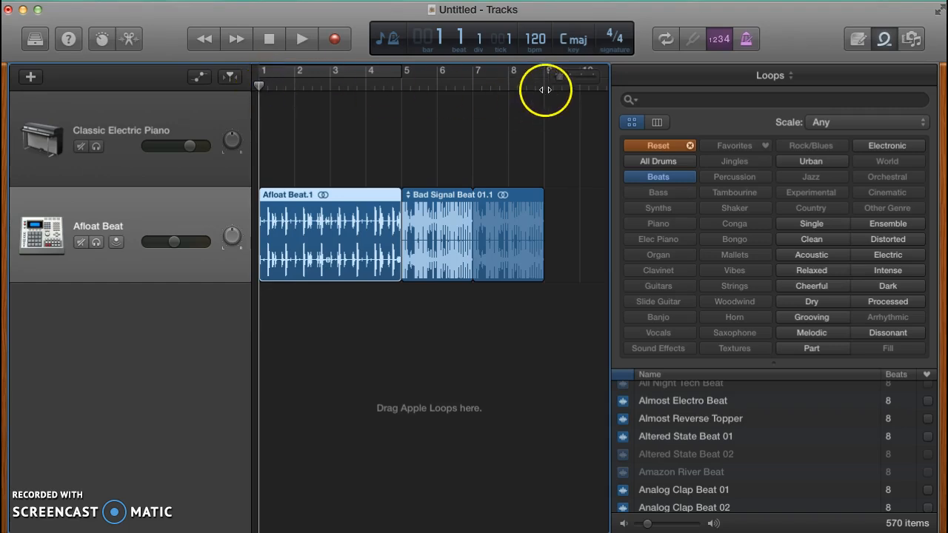
click(545, 85)
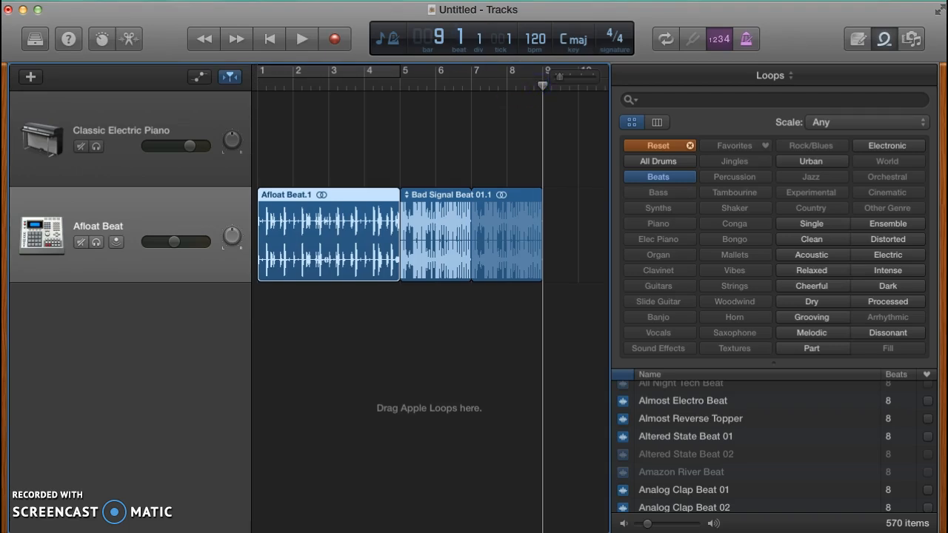
Paste a copy of Afloat Beat at bar 9 via the context menu.
right_click(327, 234)
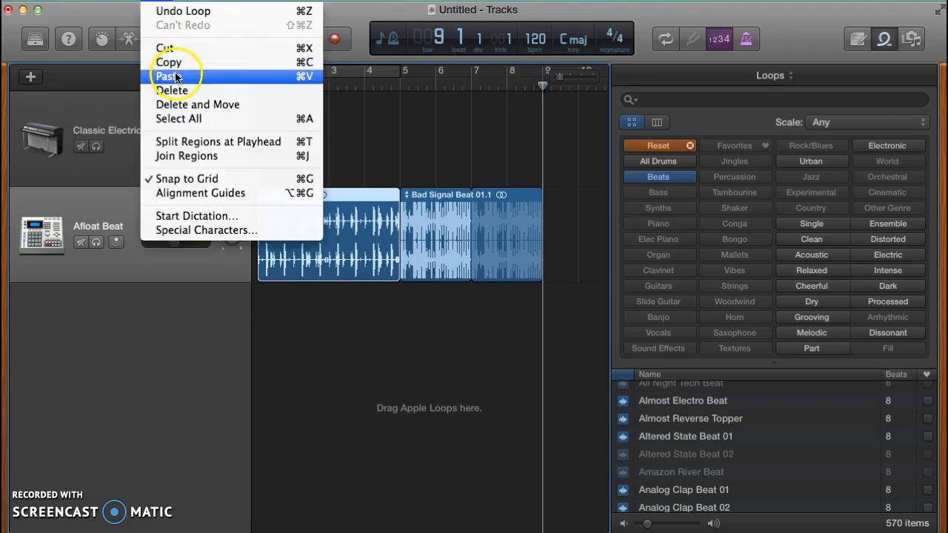
click(172, 90)
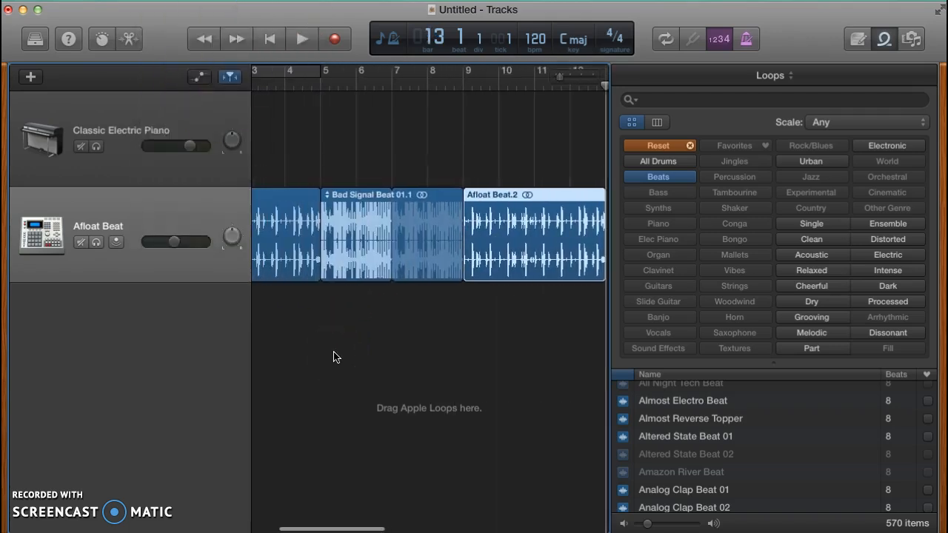
mouse_move(450, 186)
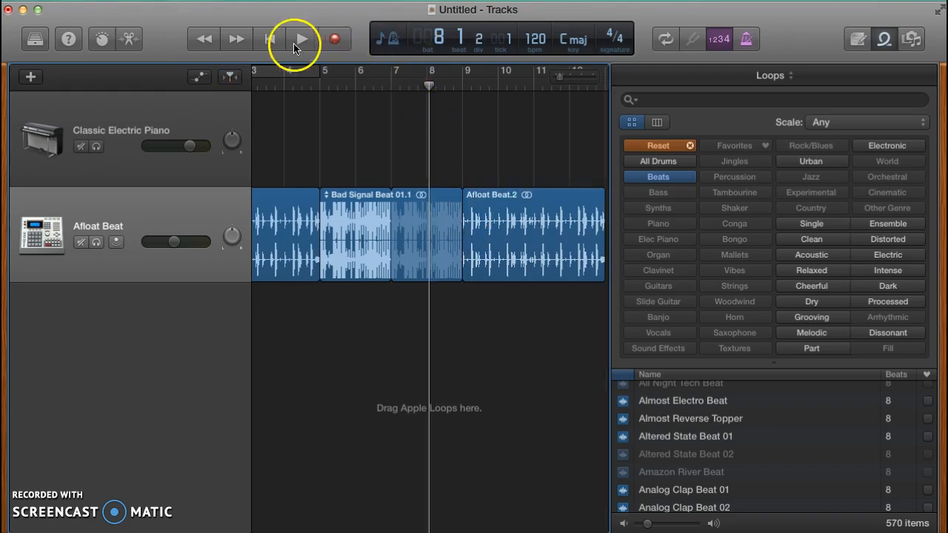
Play the drum track through the Bad Signal to Afloat Beat join, then stop playback.
click(300, 38)
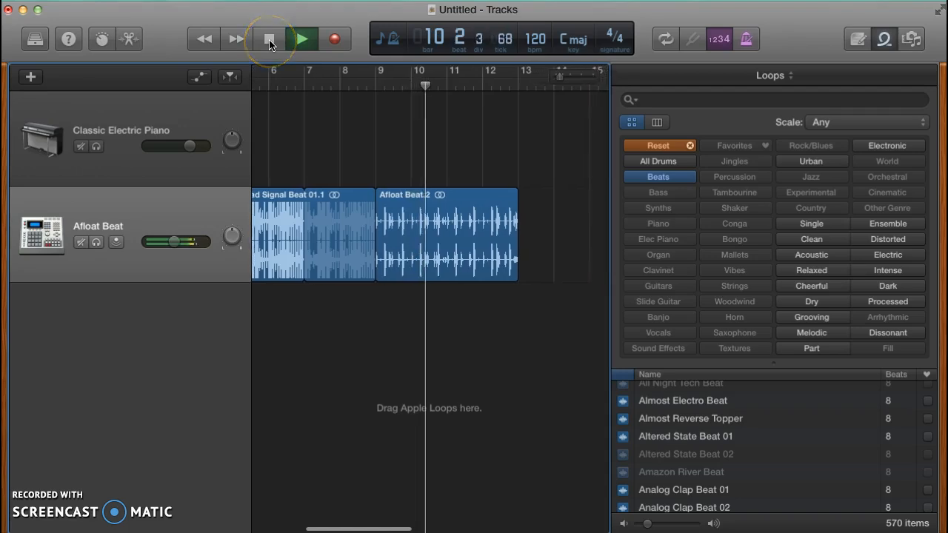
click(269, 38)
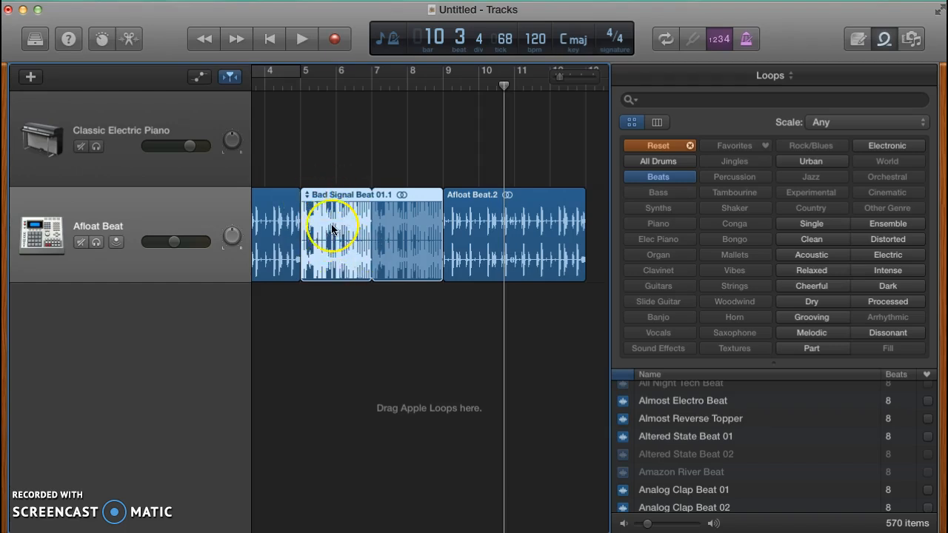
mouse_move(358, 235)
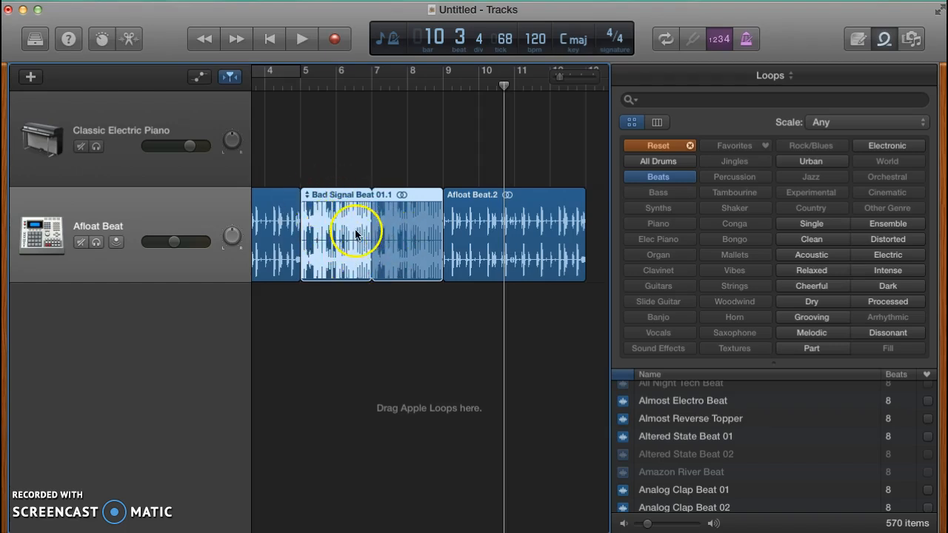
mouse_move(391, 245)
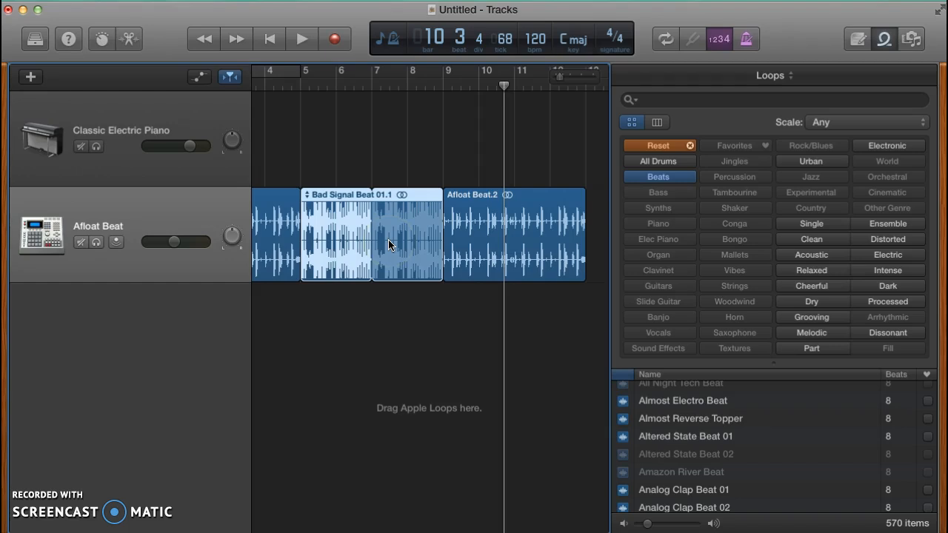
mouse_move(376, 225)
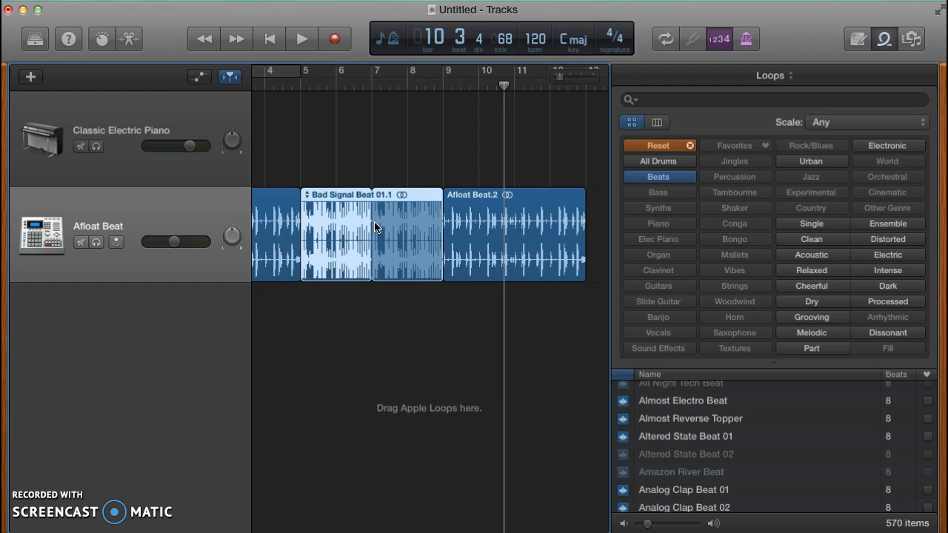
mouse_move(359, 206)
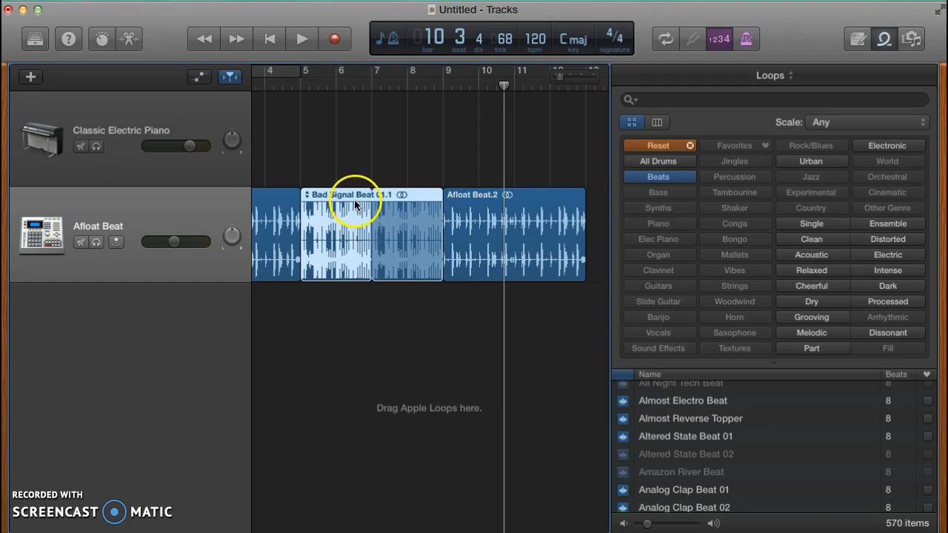
mouse_move(362, 255)
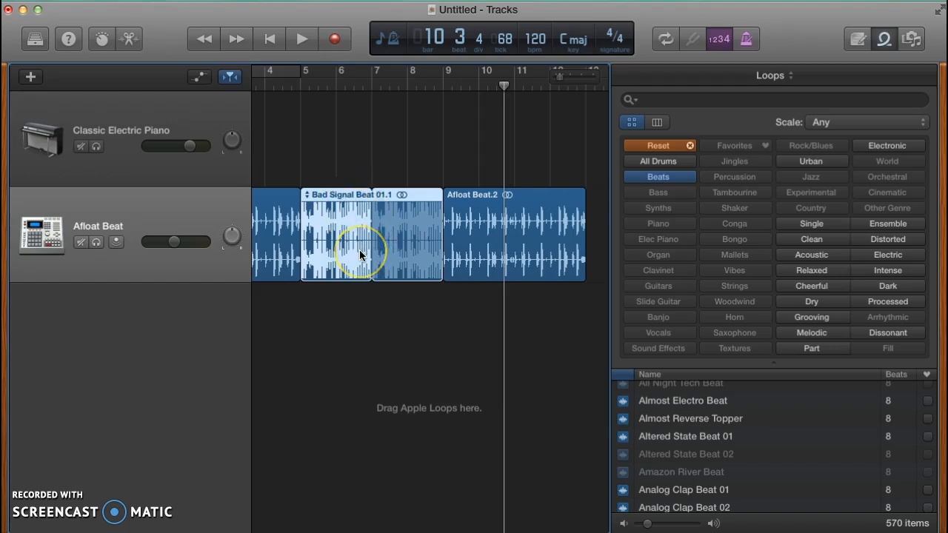
mouse_move(391, 148)
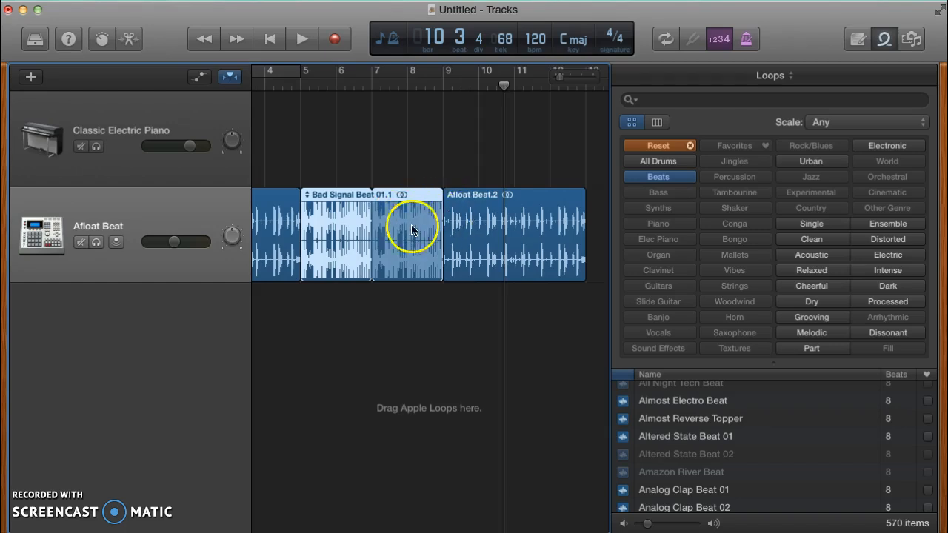
mouse_move(338, 225)
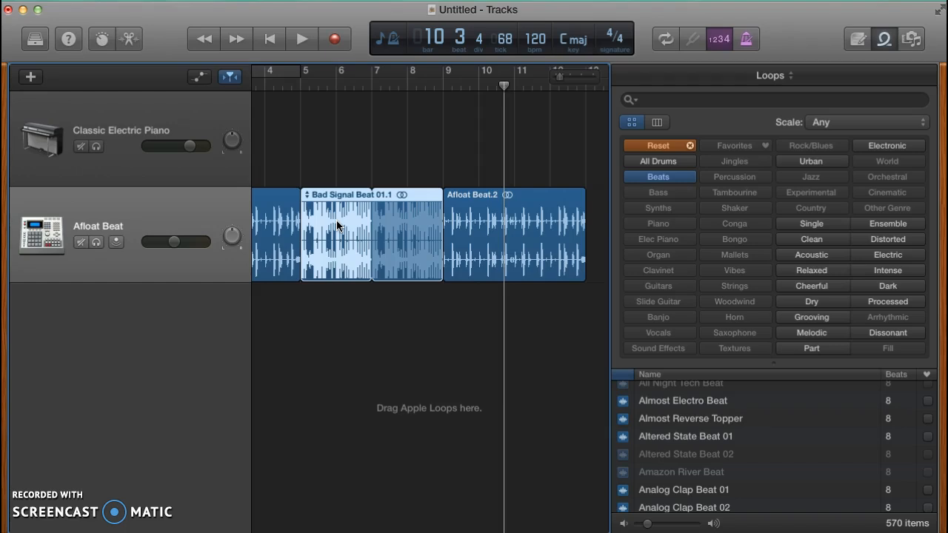
Undo the accidental shortening of the looped Bad Signal Beat region.
right_click(337, 226)
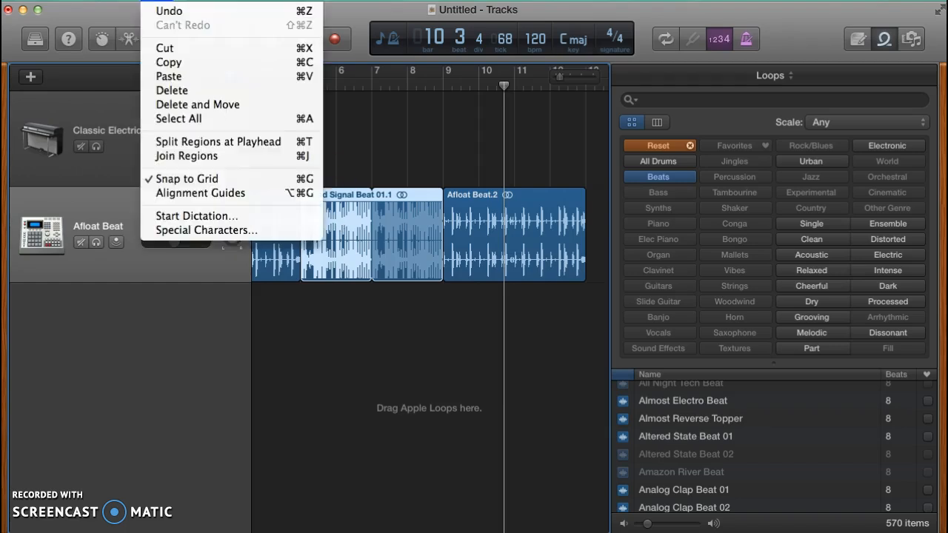
mouse_move(382, 175)
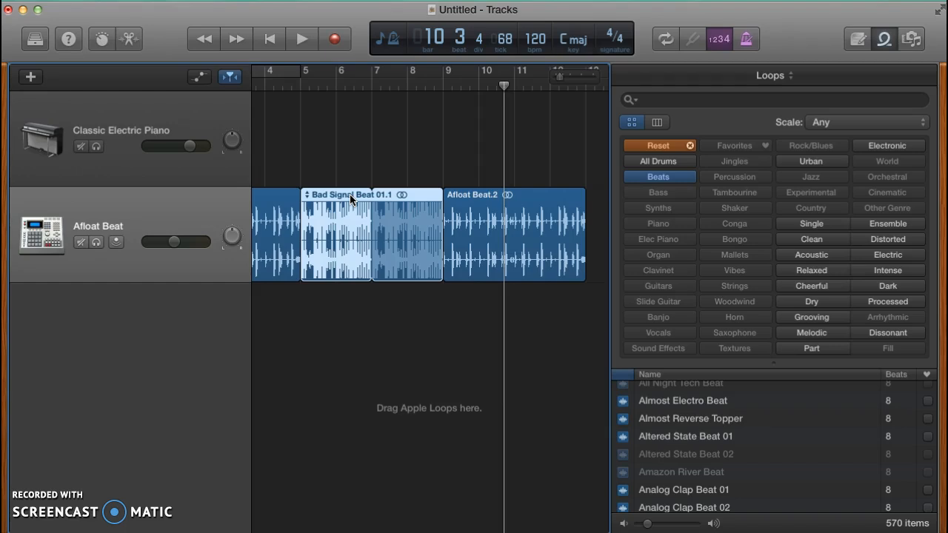
drag(442, 237, 397, 237)
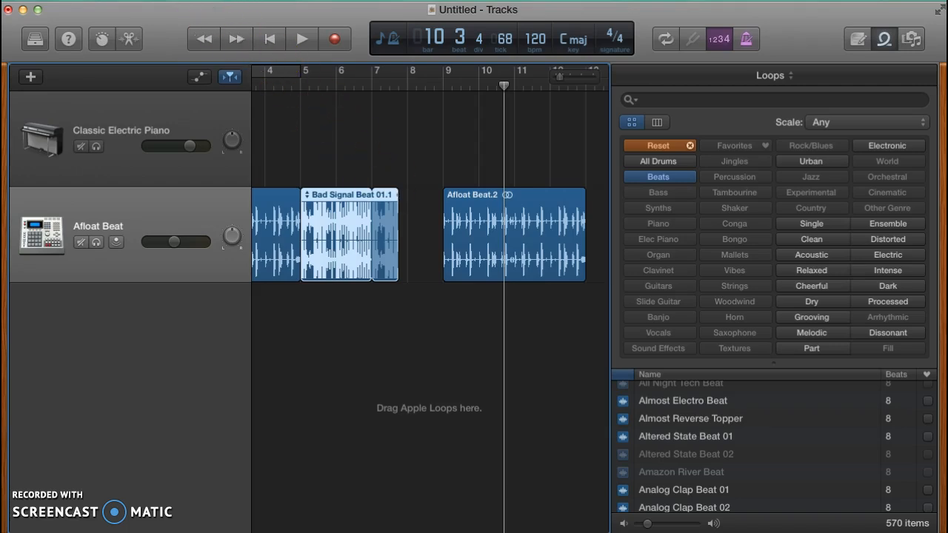
click(171, 9)
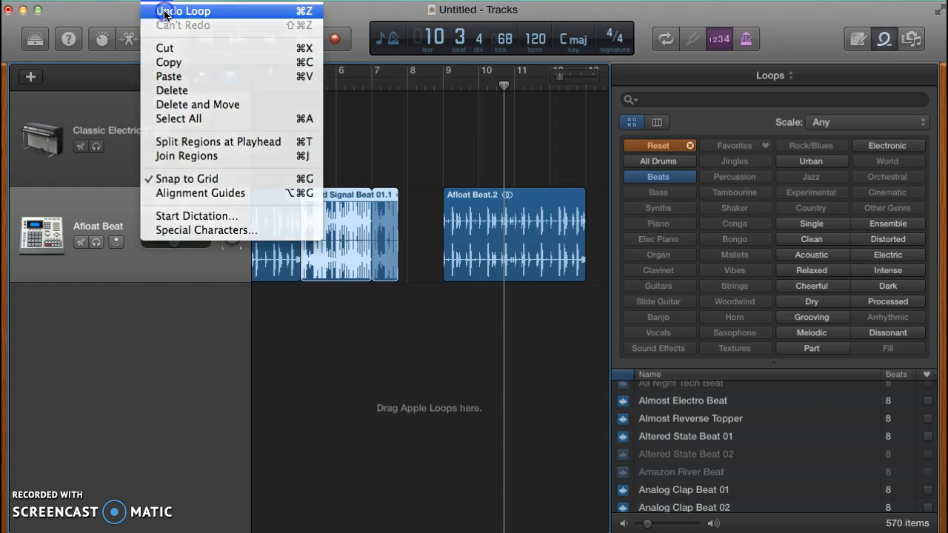
click(183, 12)
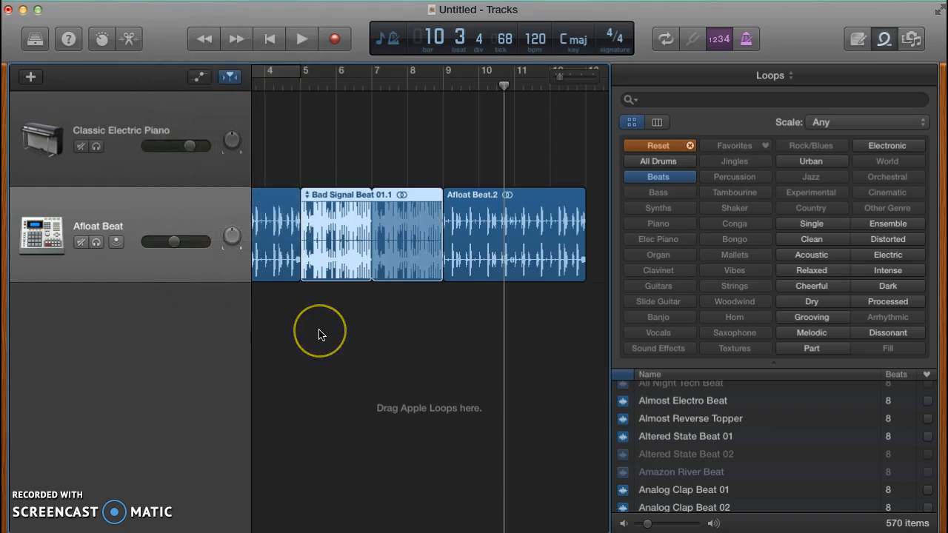
mouse_move(320, 333)
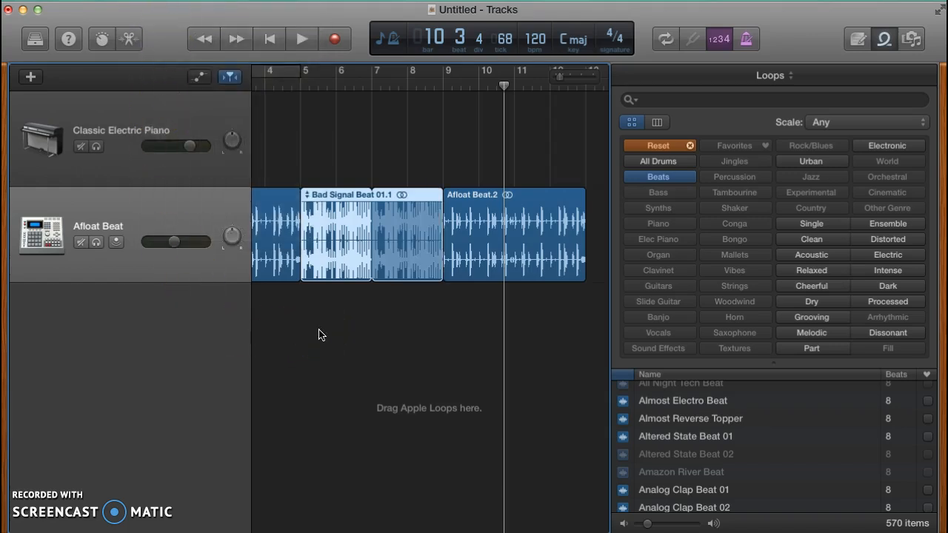
Copy the Bad Signal Beat region for pasting after Afloat Beat.2.
right_click(323, 335)
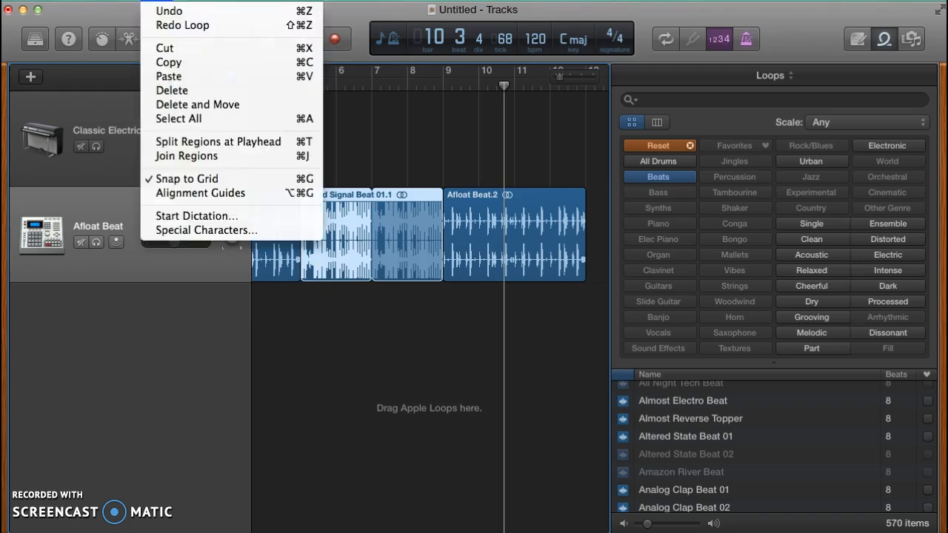
click(376, 378)
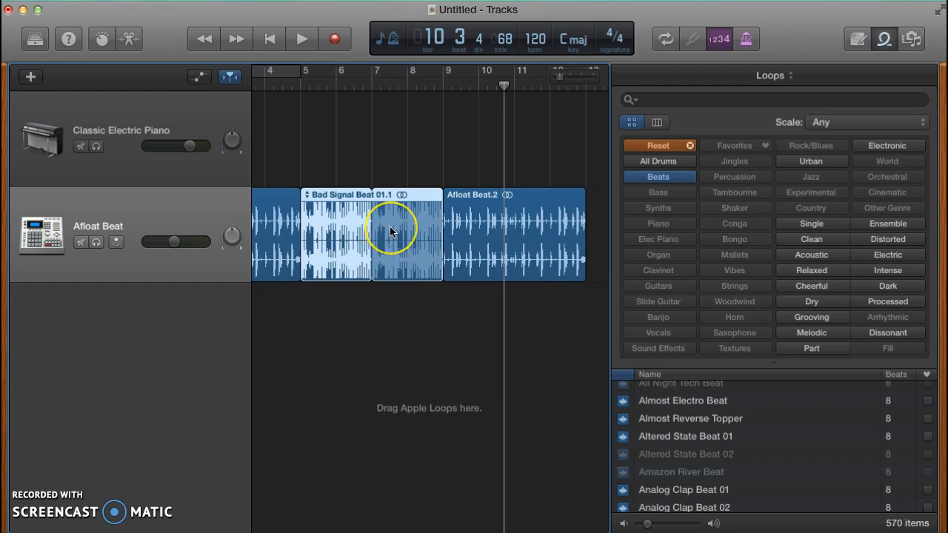
mouse_move(393, 229)
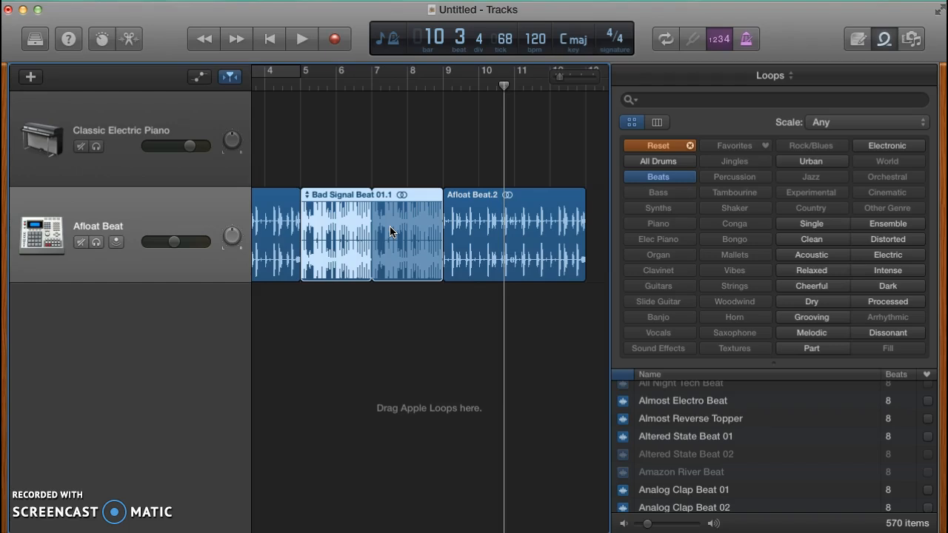
mouse_move(352, 210)
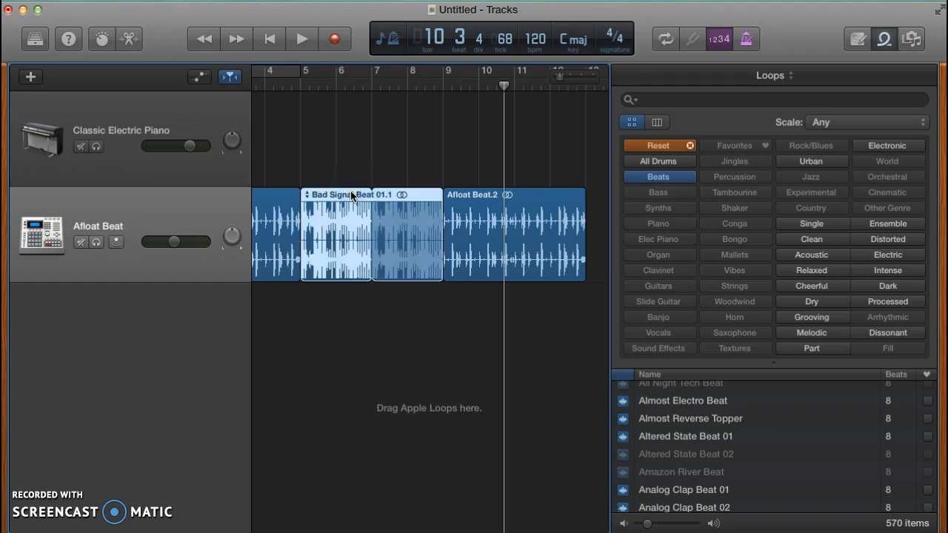
mouse_move(574, 96)
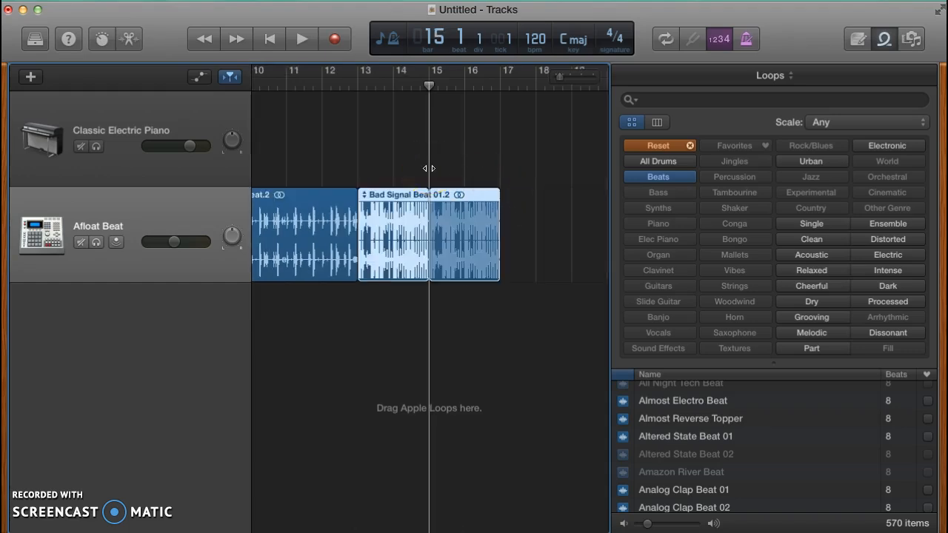
Scroll left and right along the timeline to review the full arrangement.
scroll(left, 3)
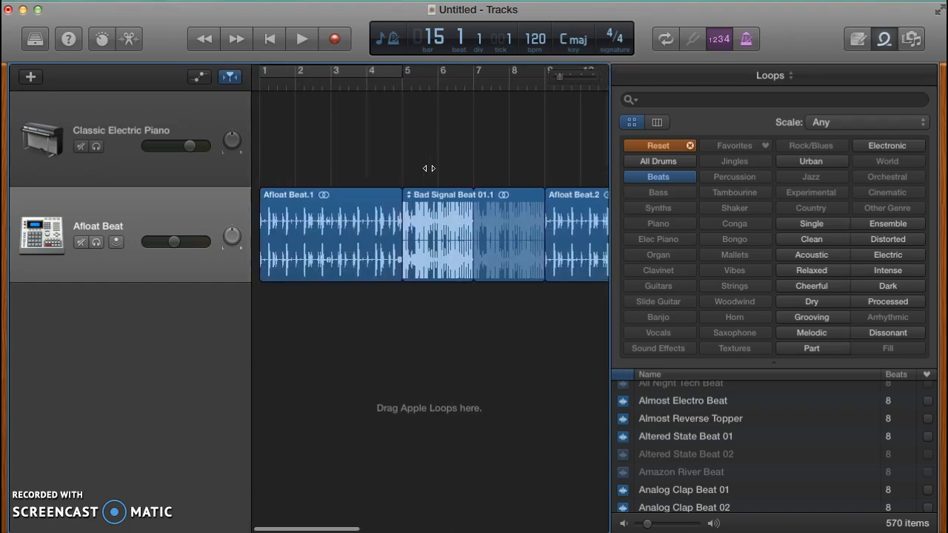
mouse_move(481, 163)
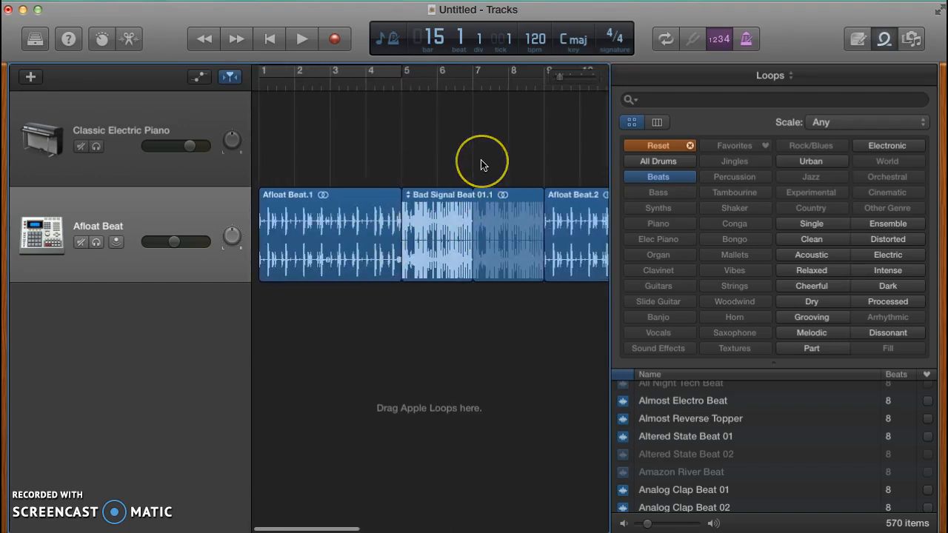
scroll(right, 3)
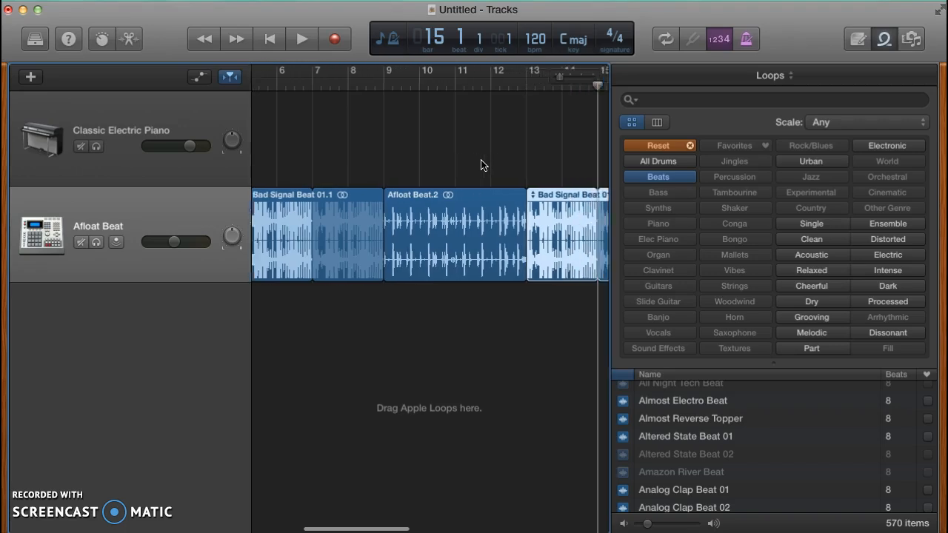
scroll(right, 3)
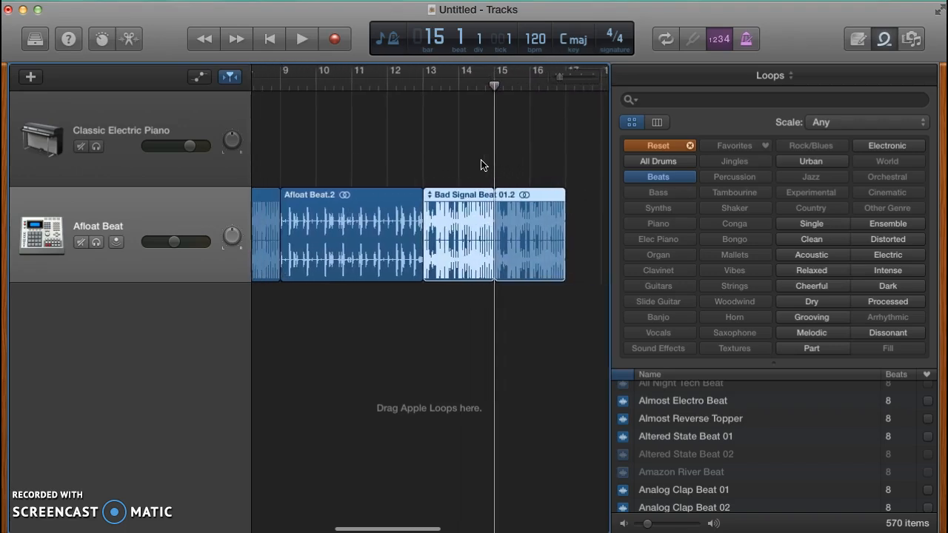
scroll(left, 3)
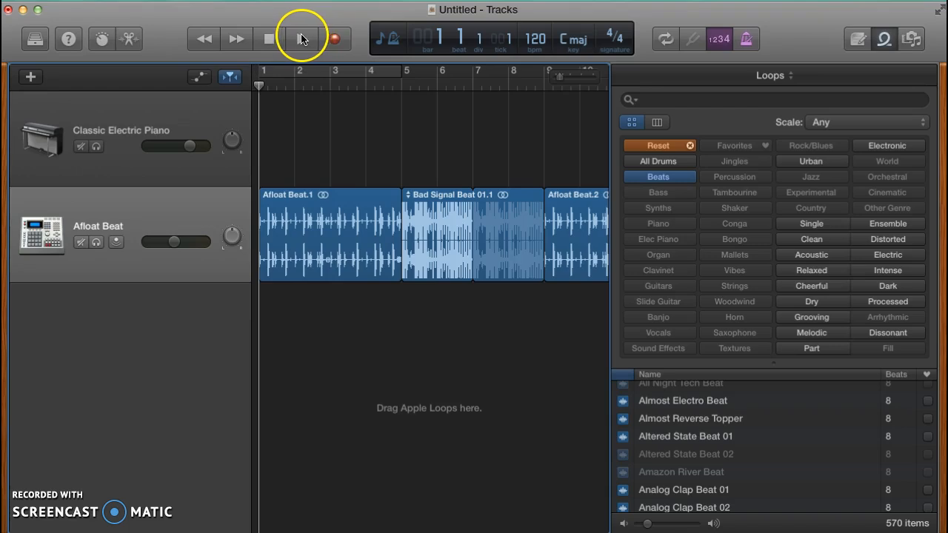
Play the full drum arrangement from the start to its end, then stop playback.
click(302, 39)
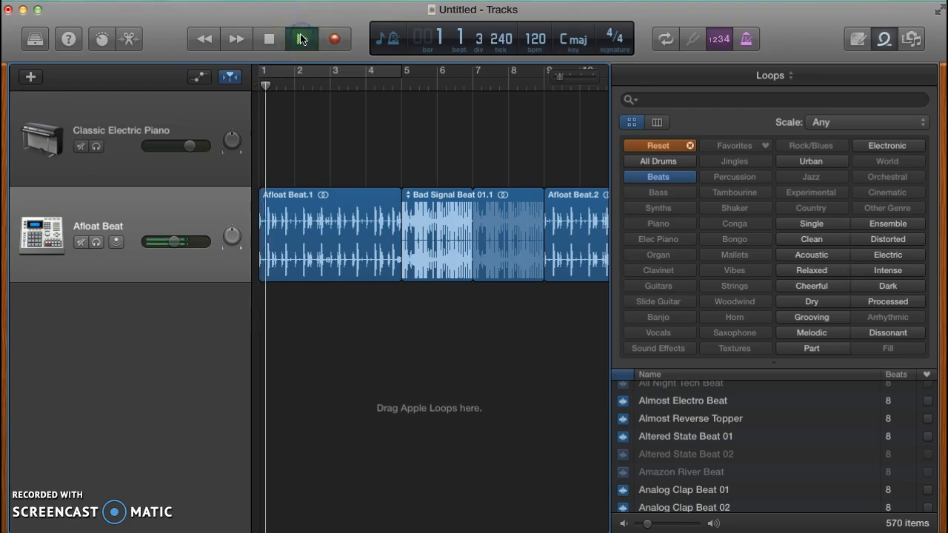
click(301, 38)
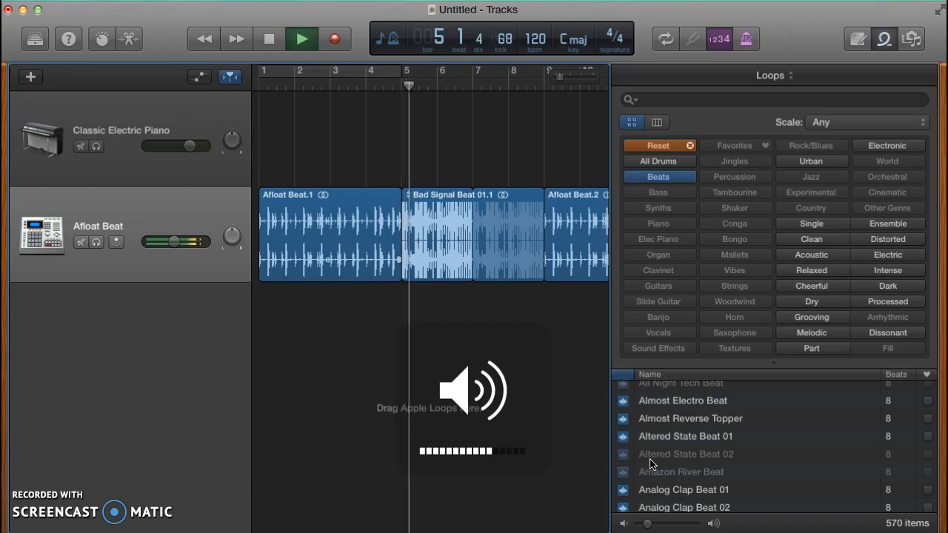
click(301, 38)
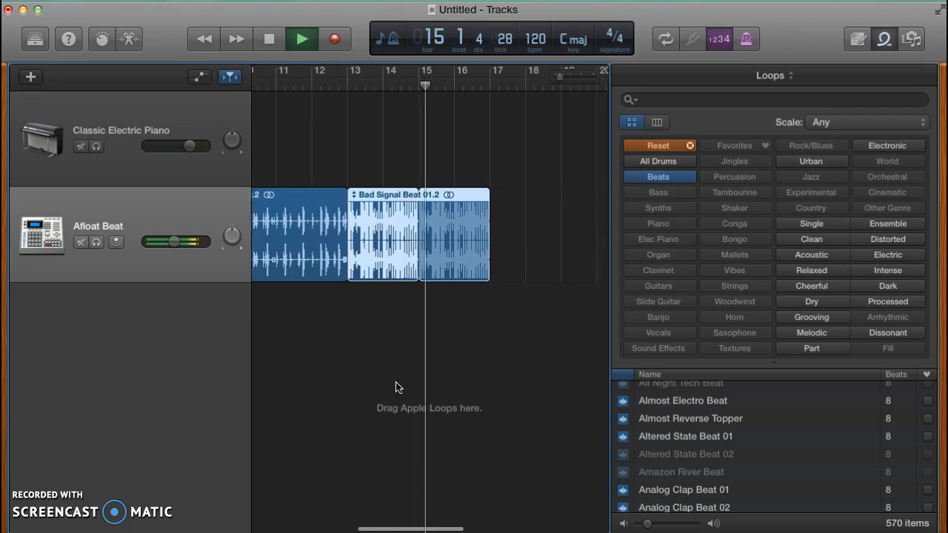
click(268, 39)
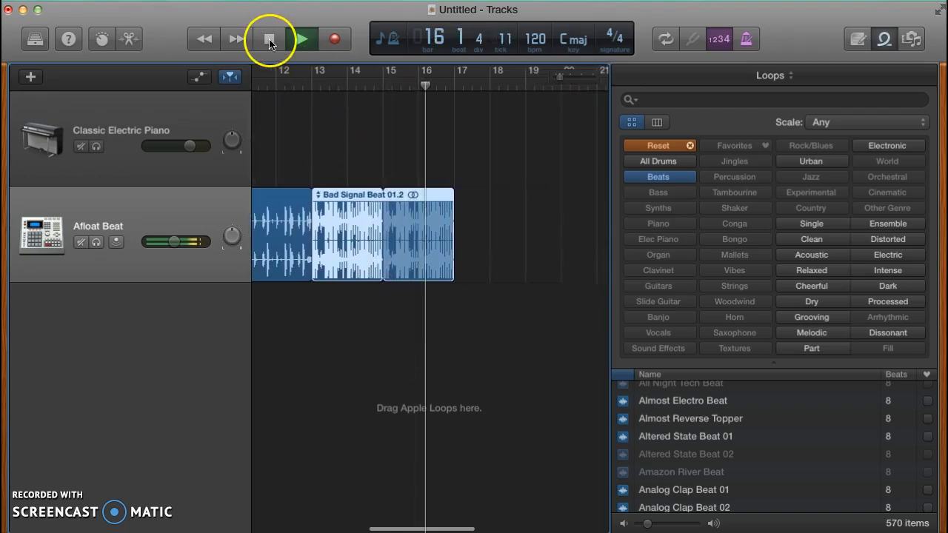
click(269, 39)
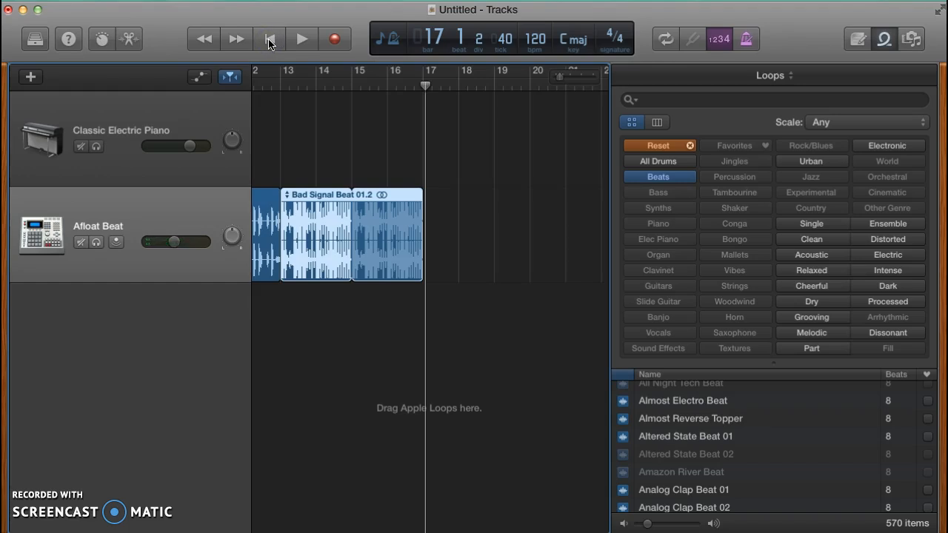
drag(190, 241, 175, 241)
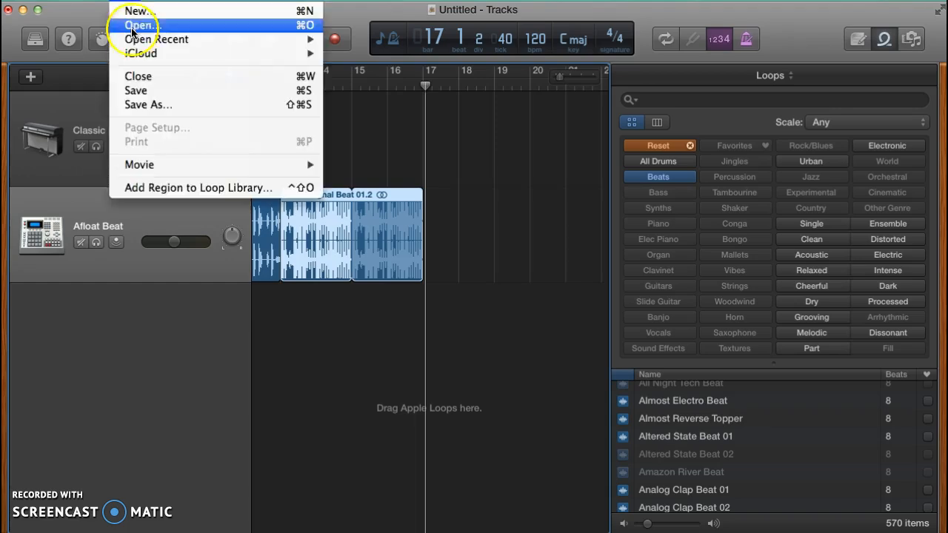
Save the project to the Desktop as 'mr ringle copy paste exten'.
click(148, 104)
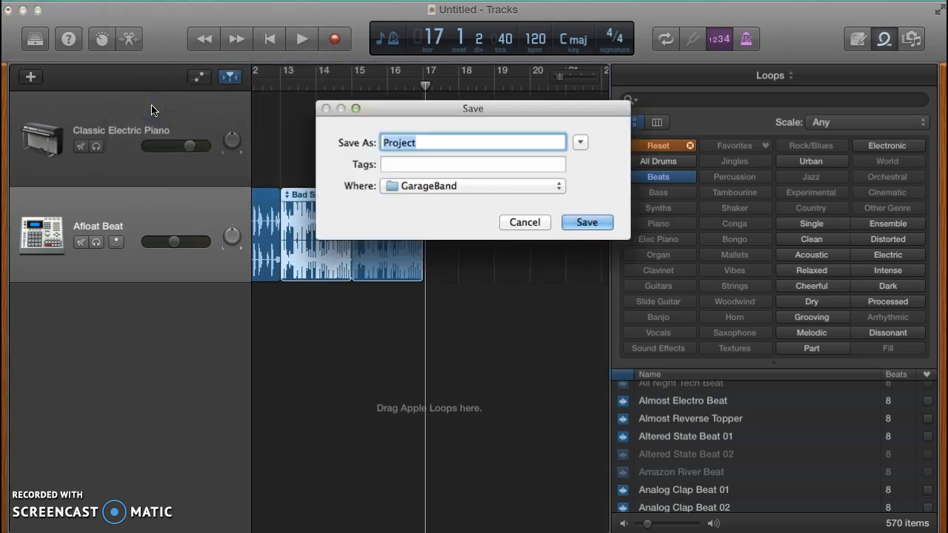
text(mr rin)
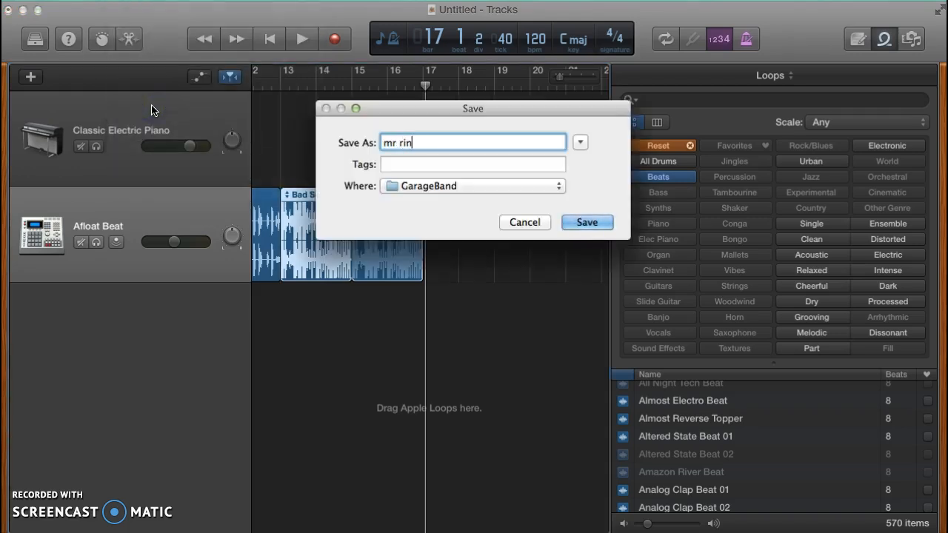
text(gle)
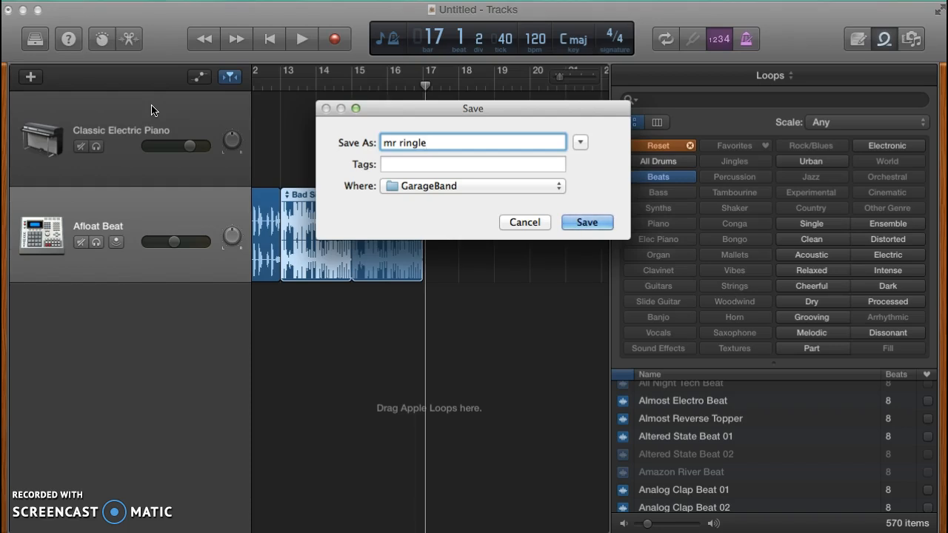
text(copy)
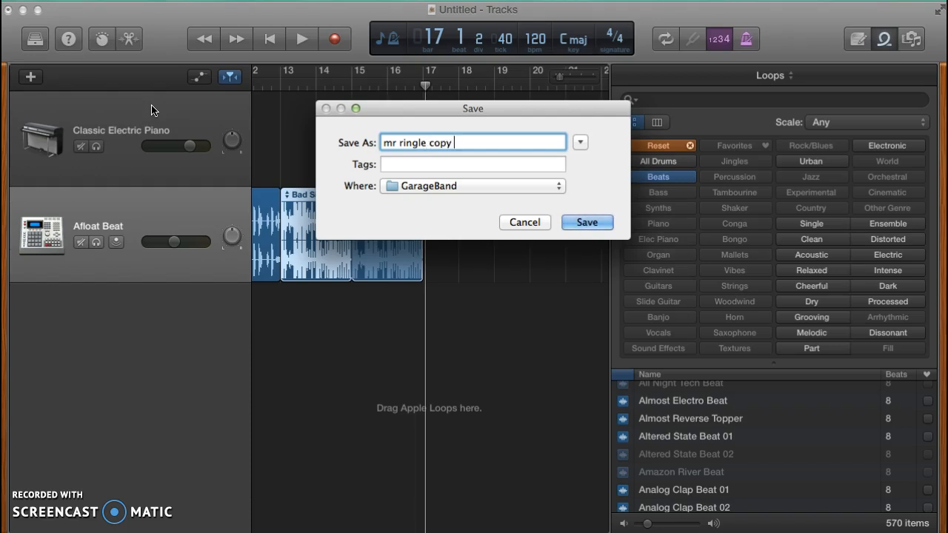
text(paste exten)
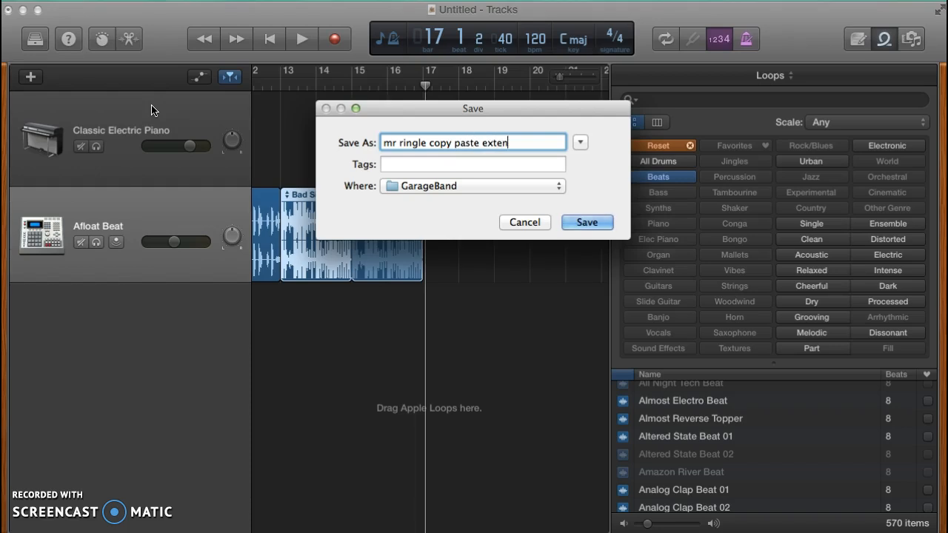
click(556, 186)
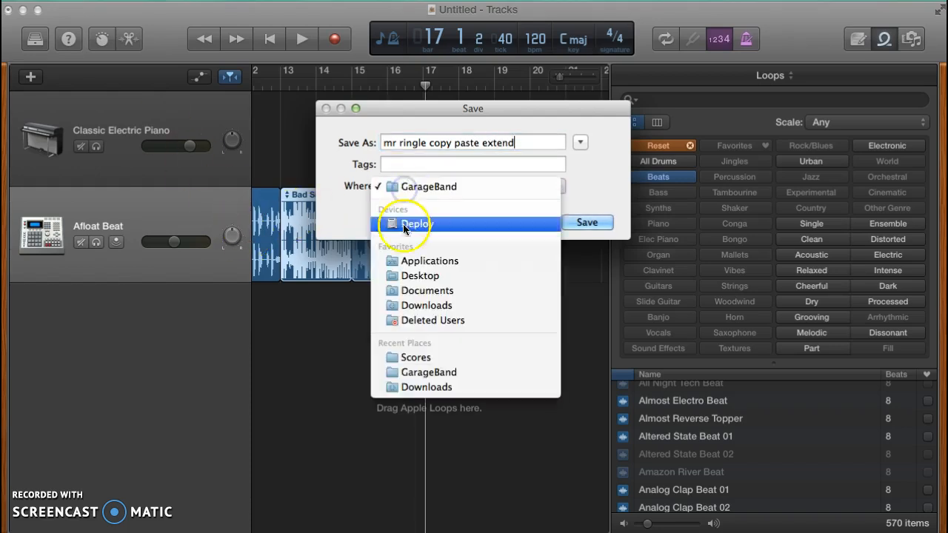
click(420, 275)
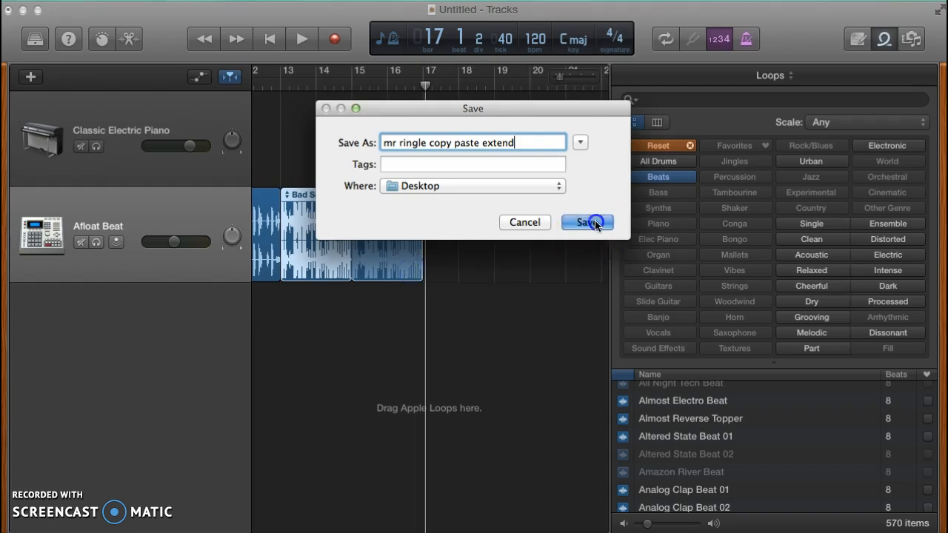
click(586, 222)
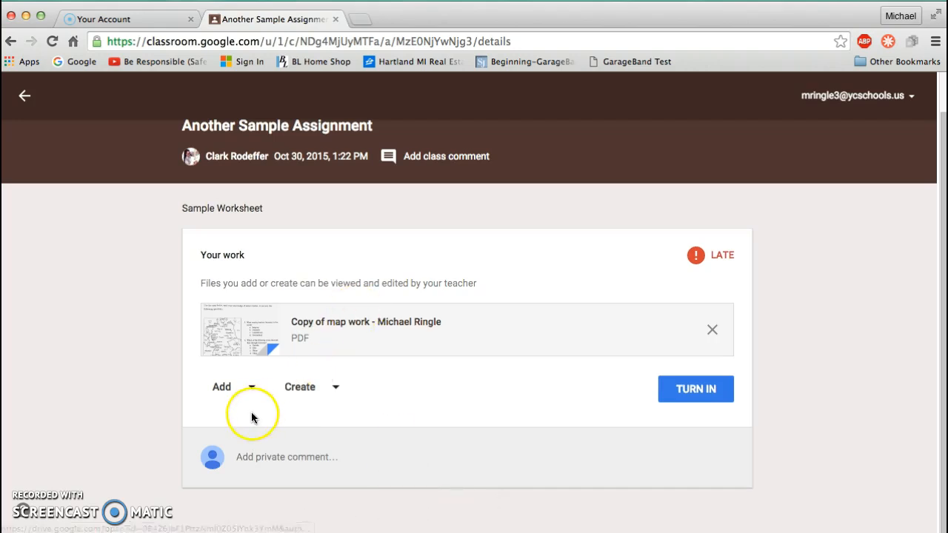
Choose to attach a file from the computer to Another Sample Assignment.
click(235, 385)
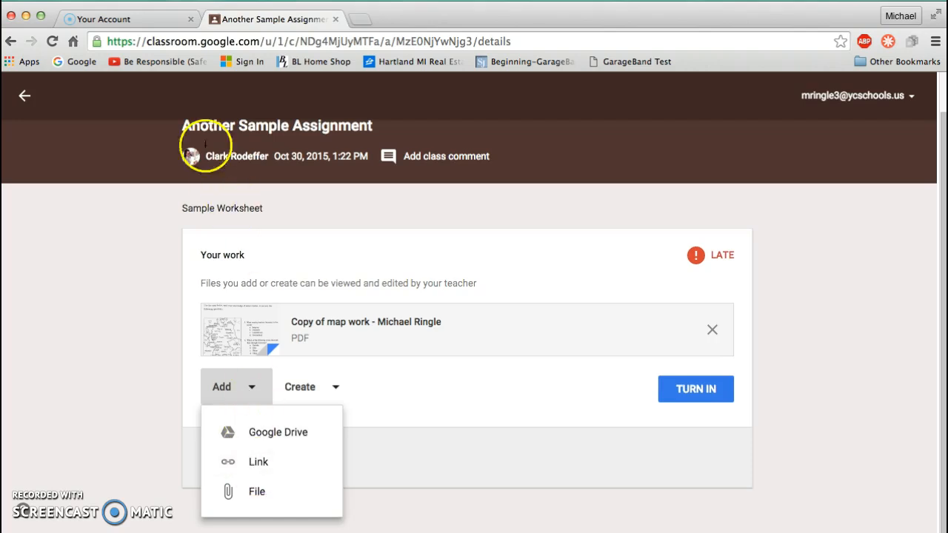
mouse_move(258, 460)
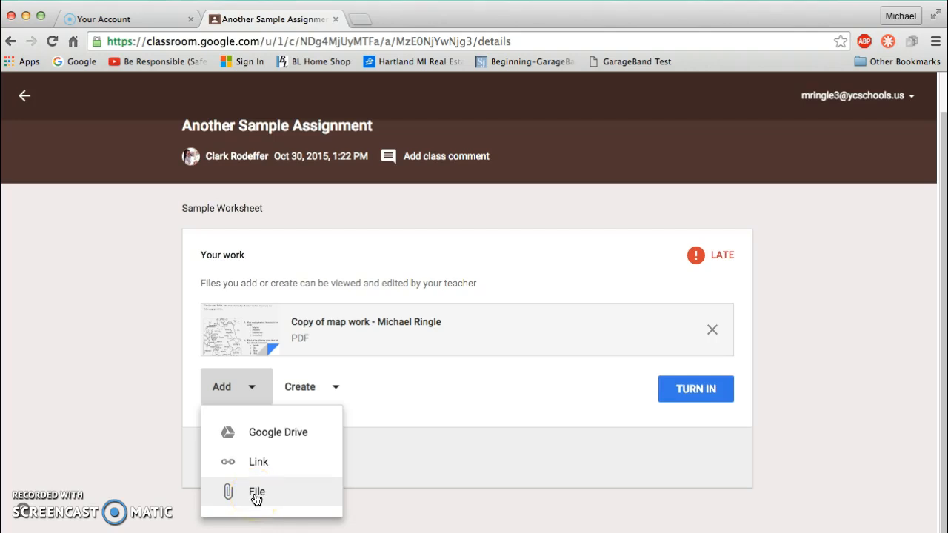
click(257, 492)
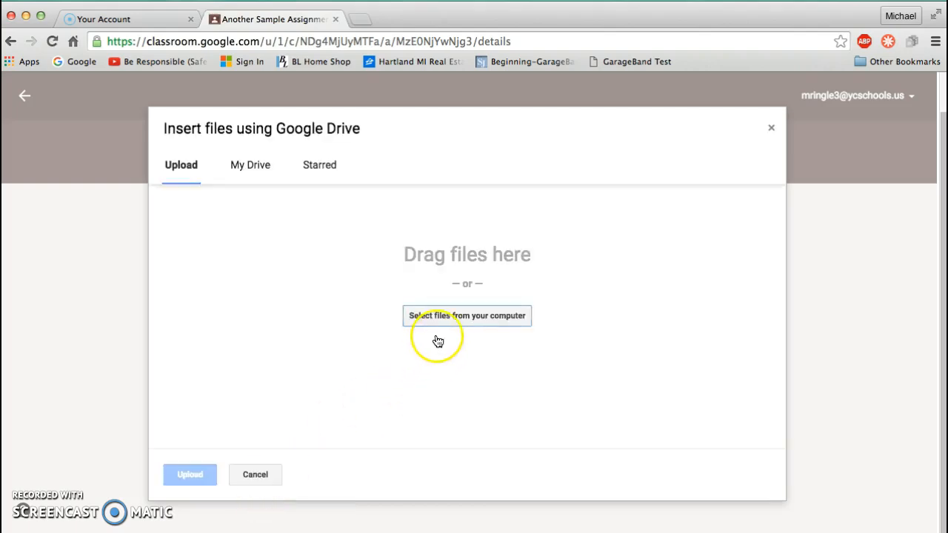
Select the Desktop's extend loops GarageBand project and confirm it for upload.
click(466, 316)
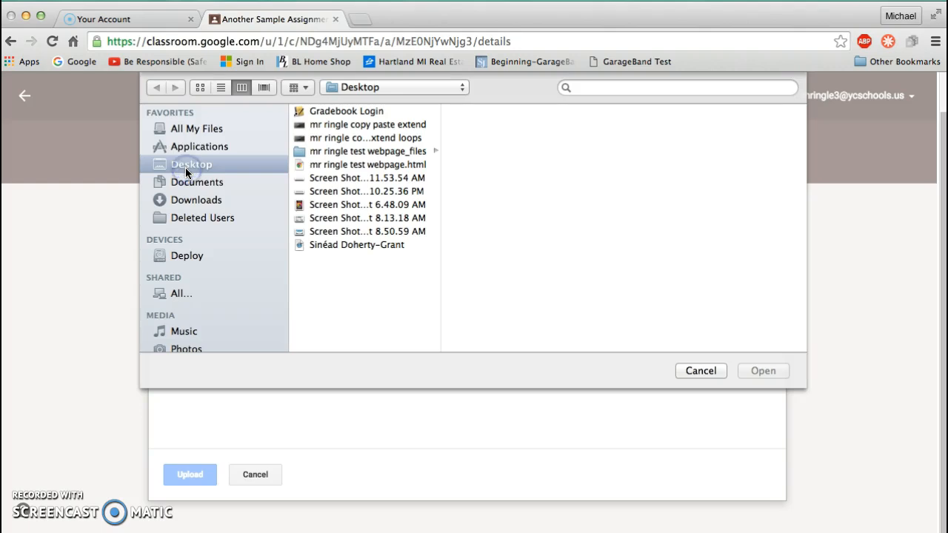
mouse_move(331, 141)
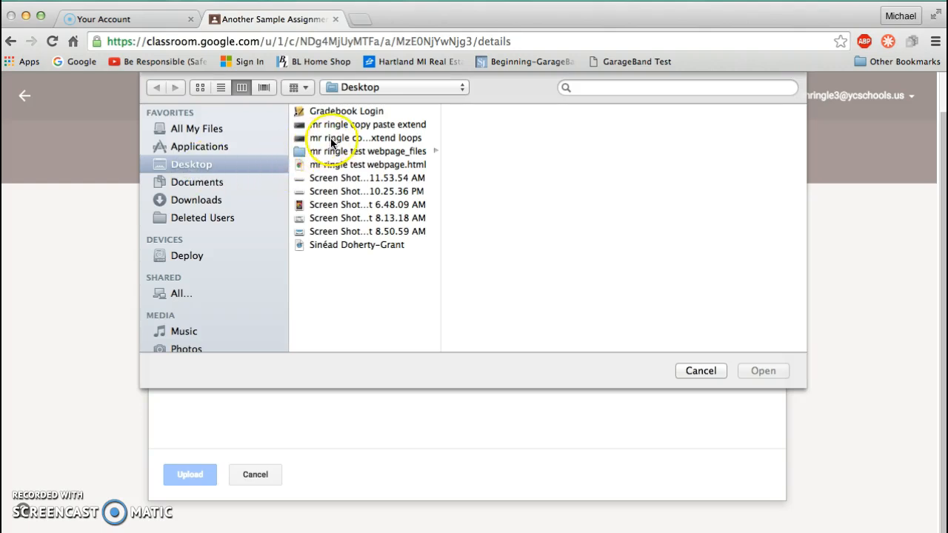
mouse_move(378, 139)
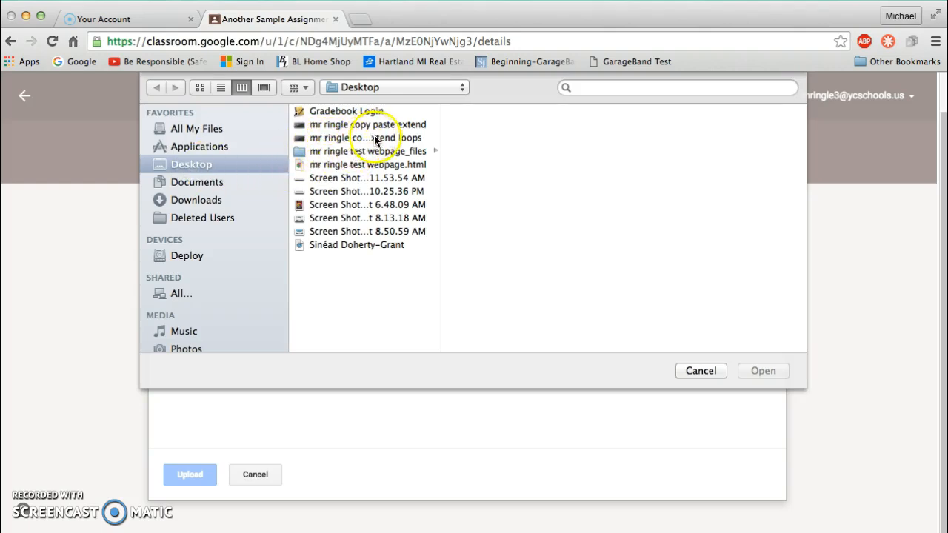
click(382, 136)
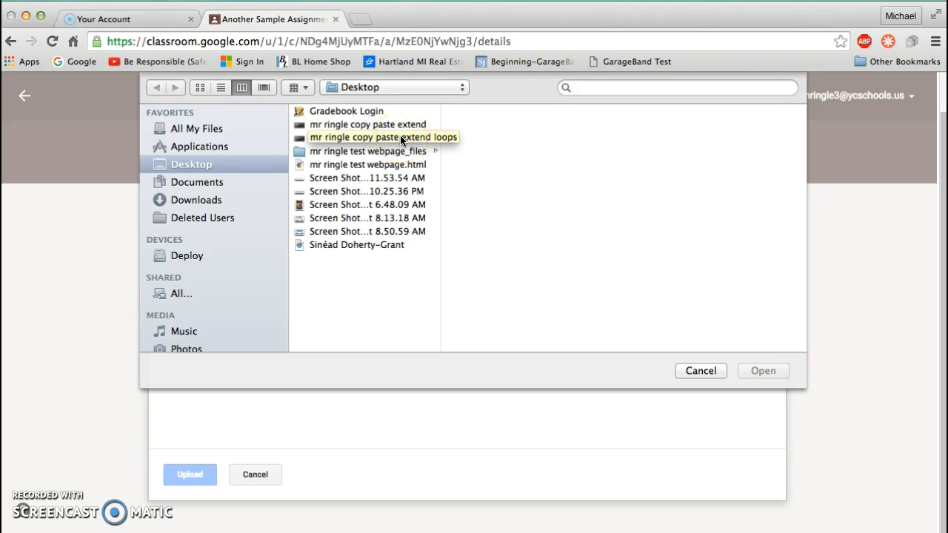
click(367, 125)
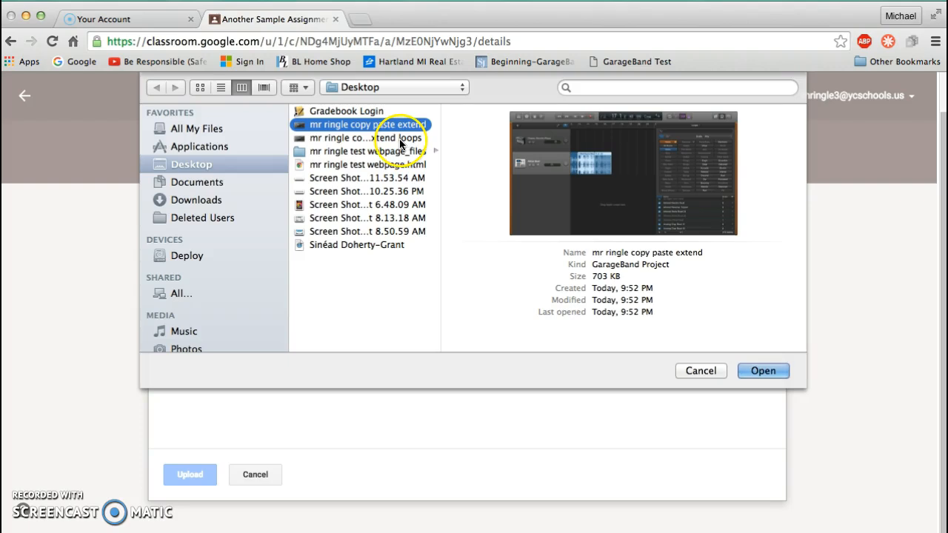
click(382, 136)
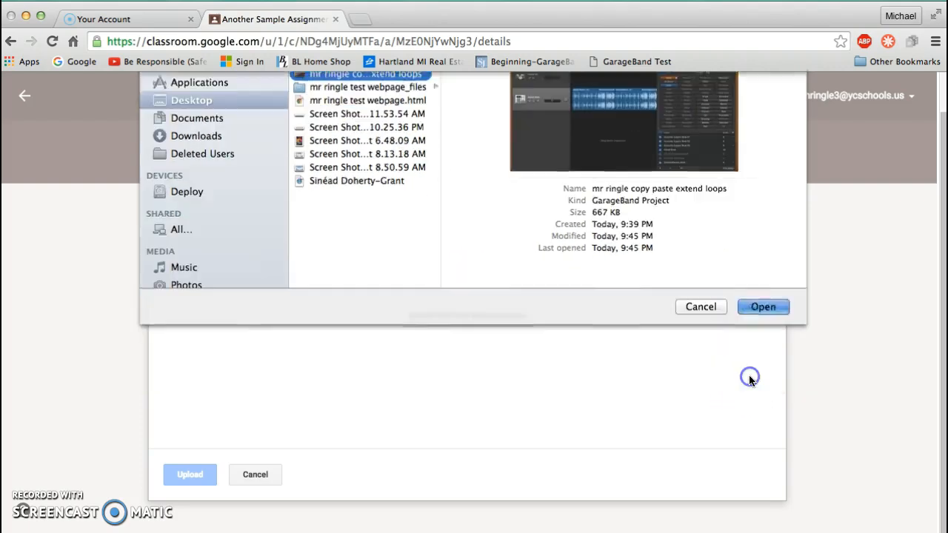
click(762, 307)
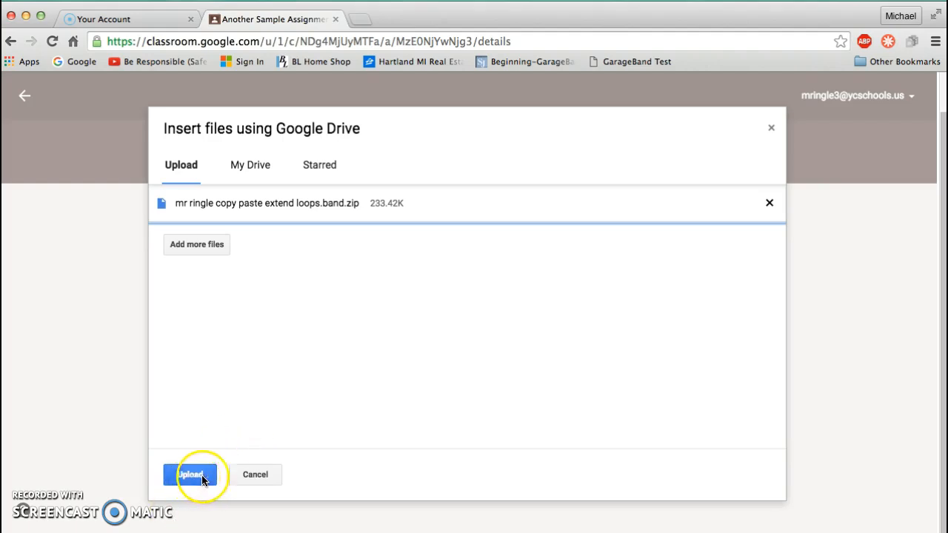
mouse_move(166, 385)
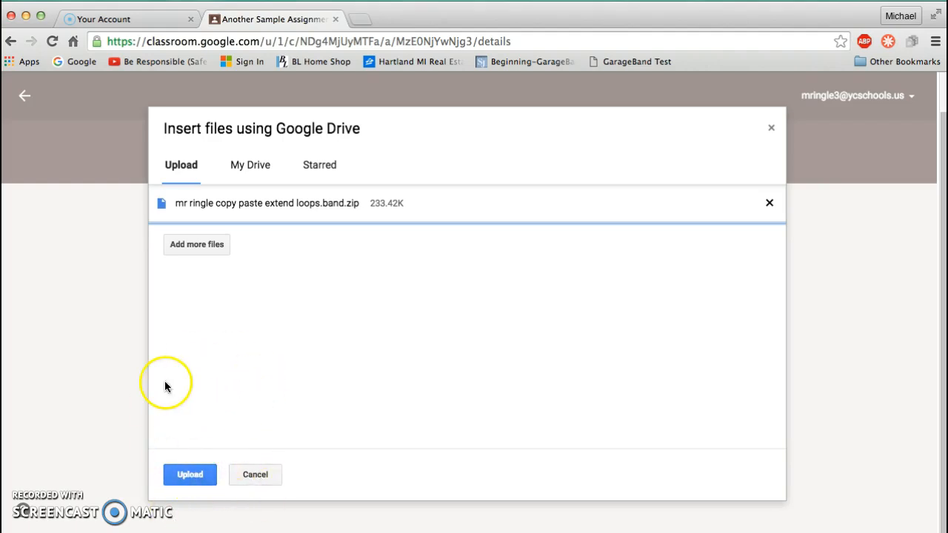
mouse_move(770, 127)
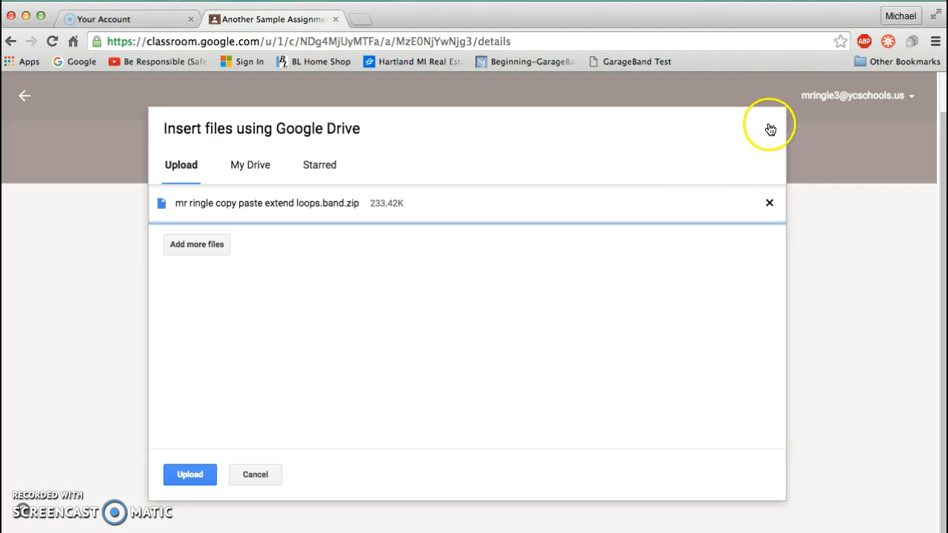
mouse_move(648, 185)
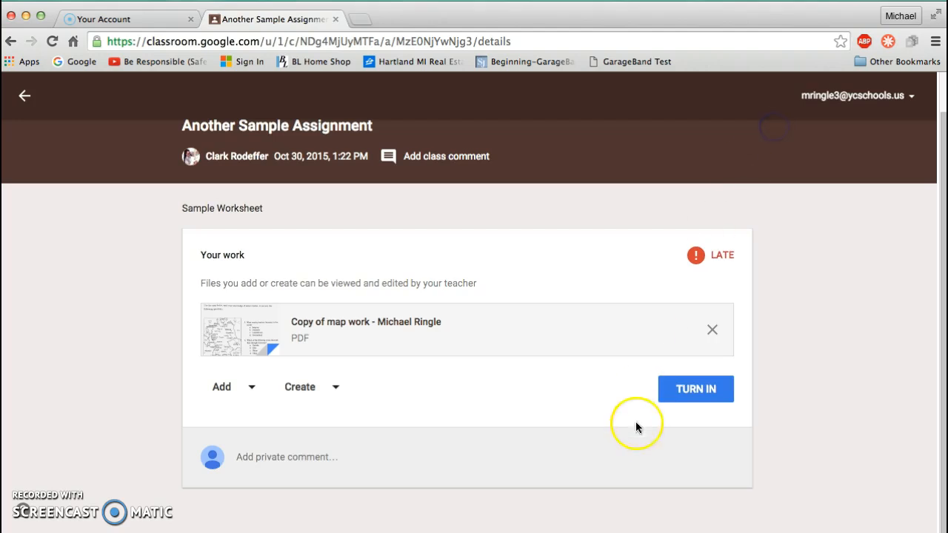
mouse_move(101, 264)
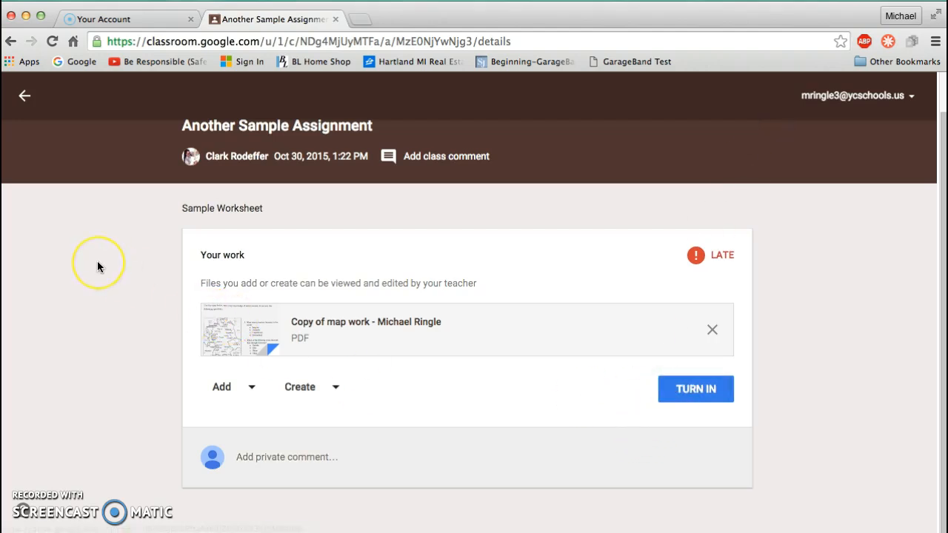